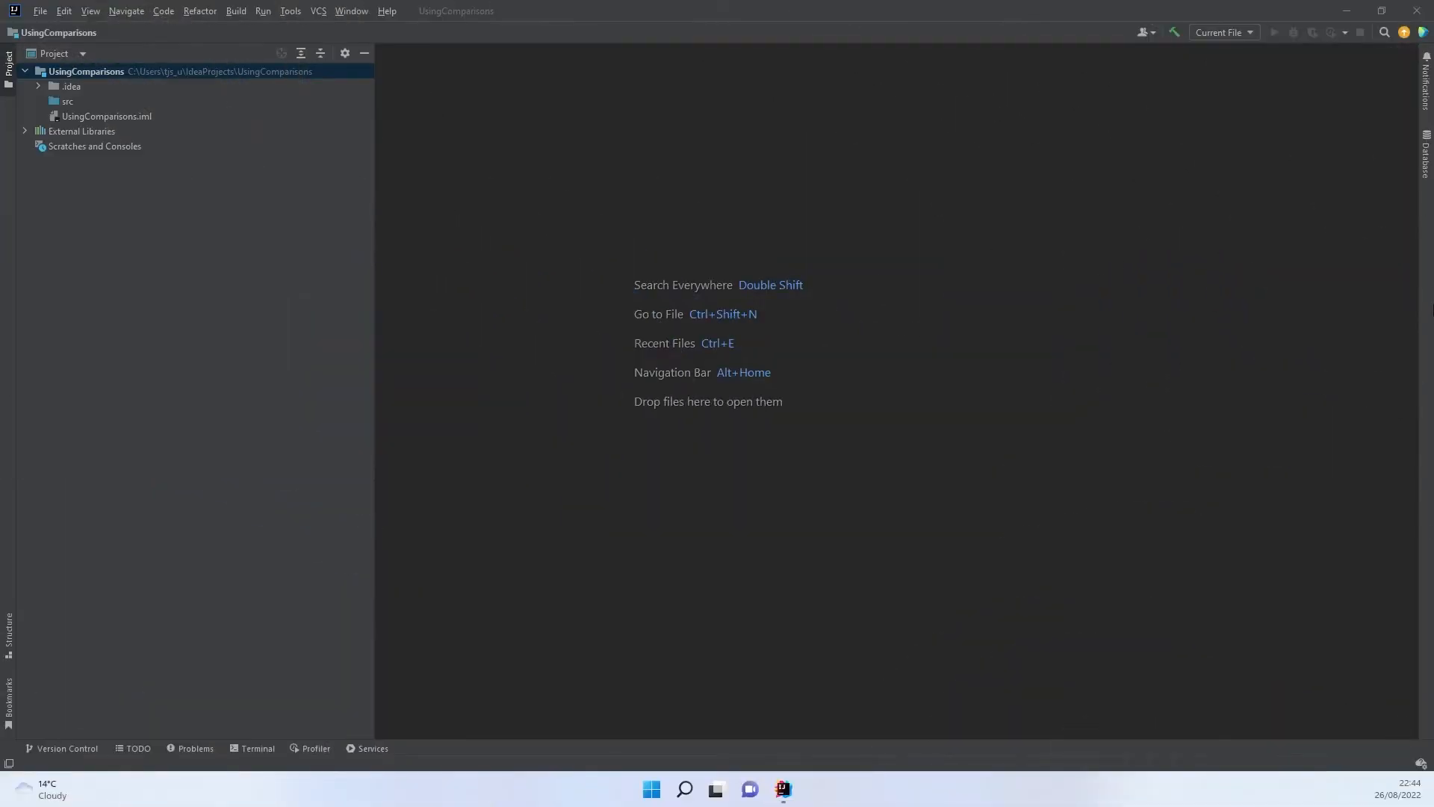
Step: Create the Java class ComparisonOperations under src via New > Java Class
left_click(67, 100)
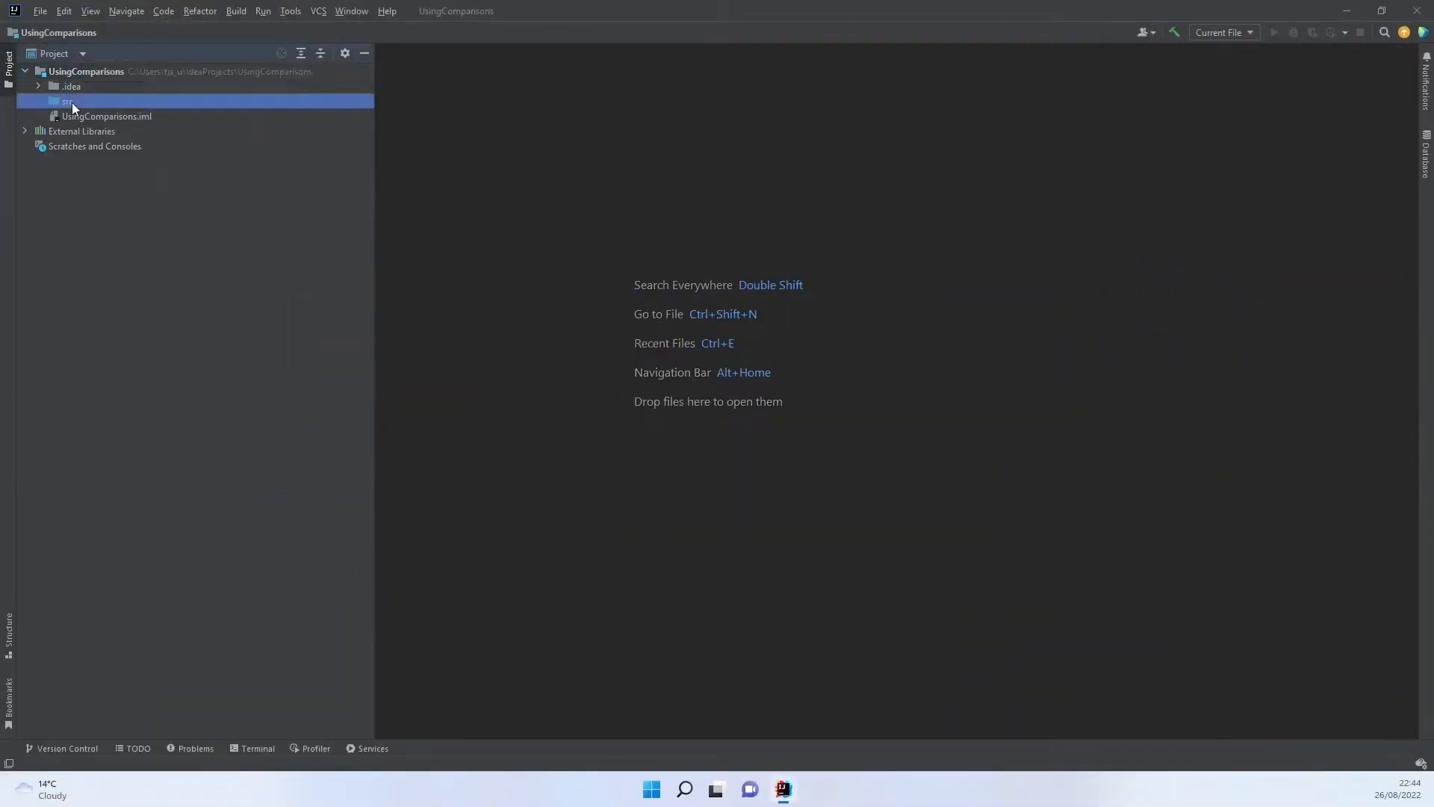
right_click(66, 100)
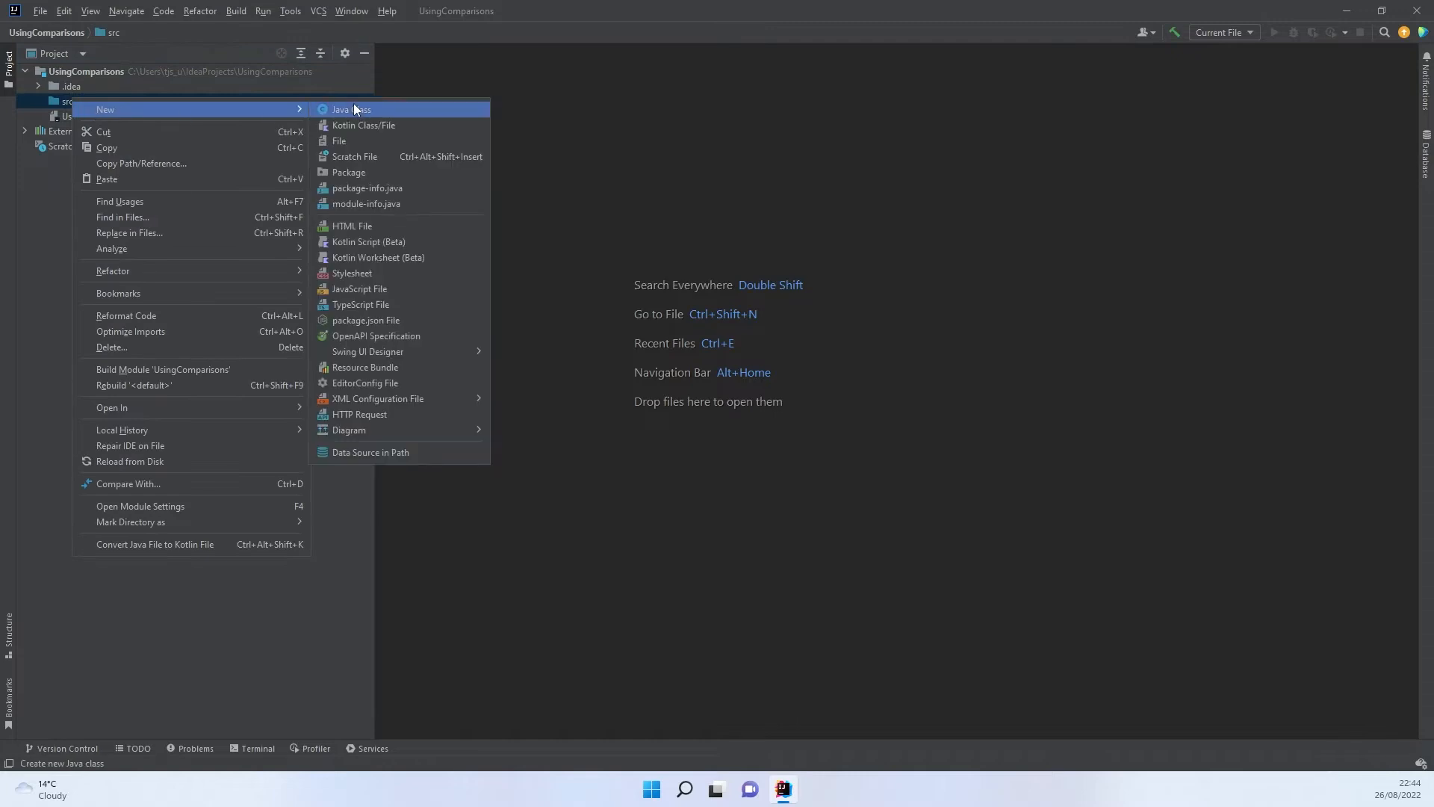
left_click(351, 109)
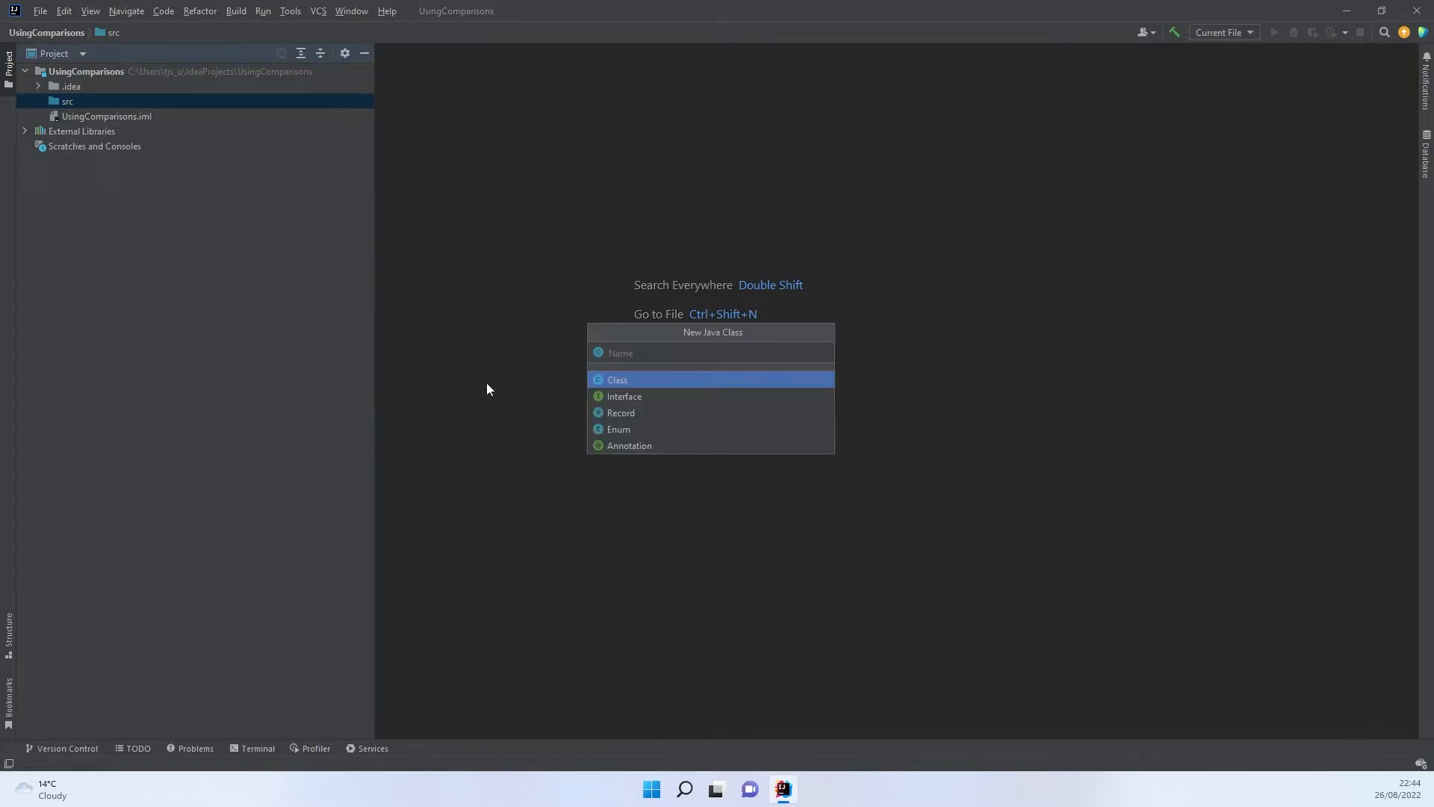
type("ComparisonO")
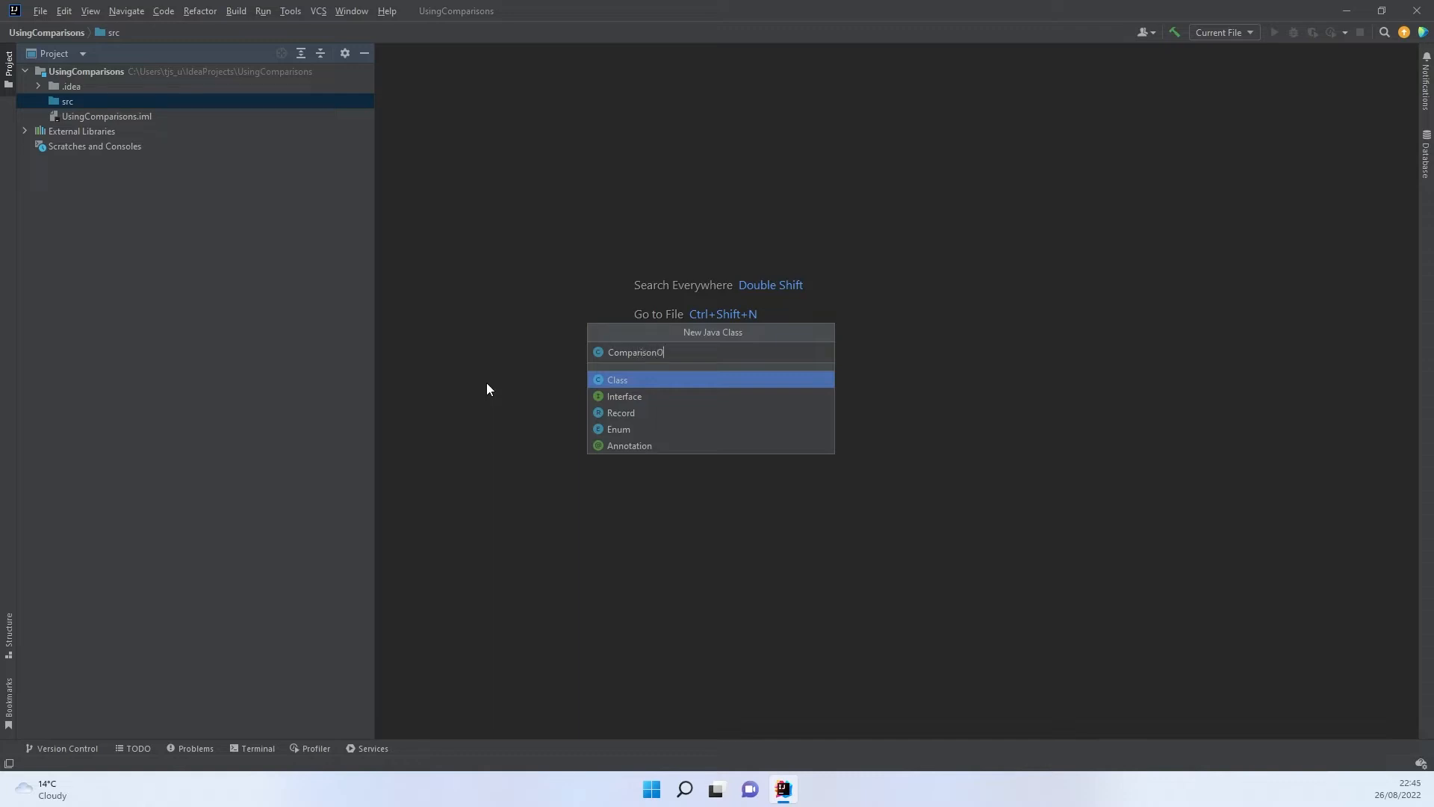
key("Escape")
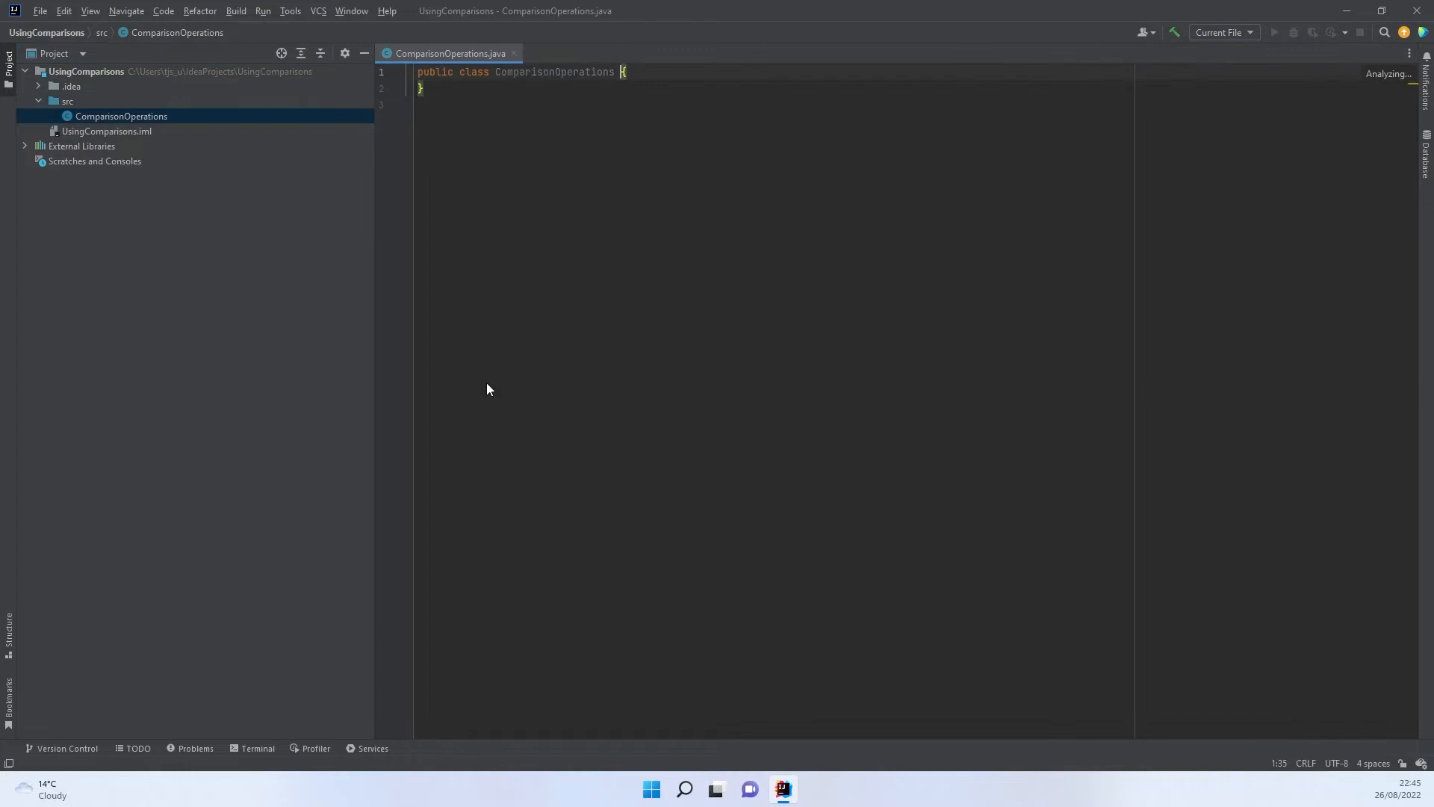
Step: Insert the main method via the main template and declare int num1 = 1
type("main(String[] args) {")
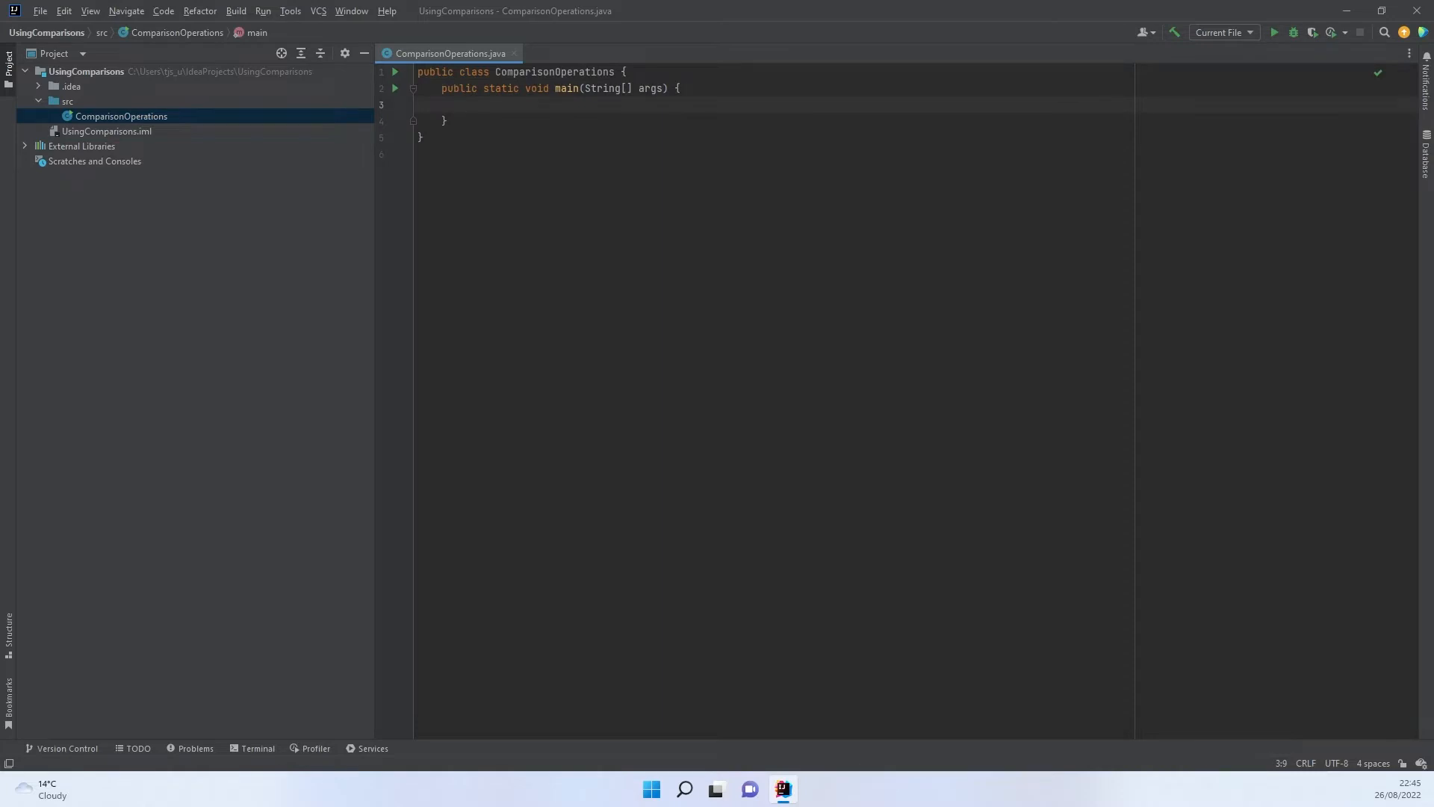
type("int")
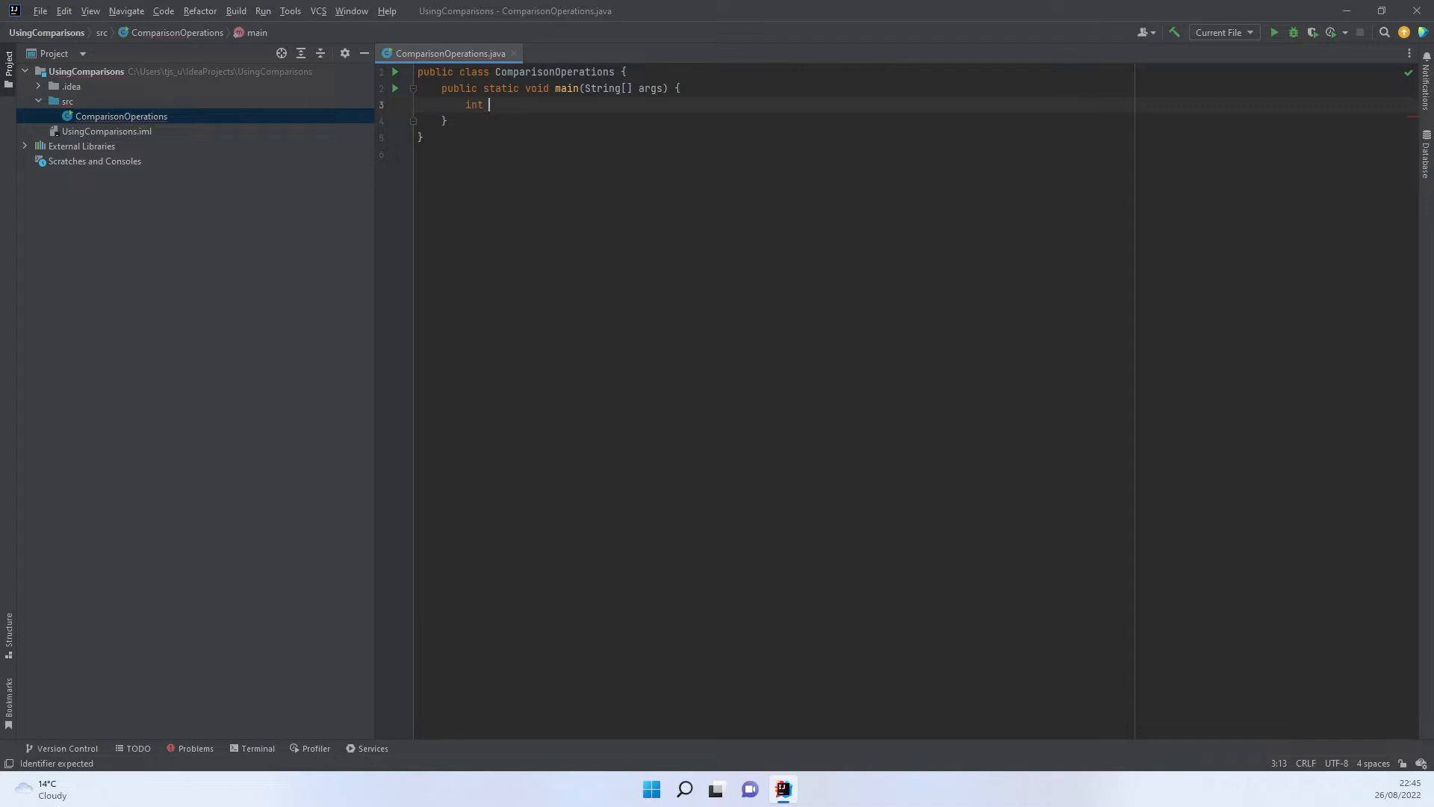
type("num")
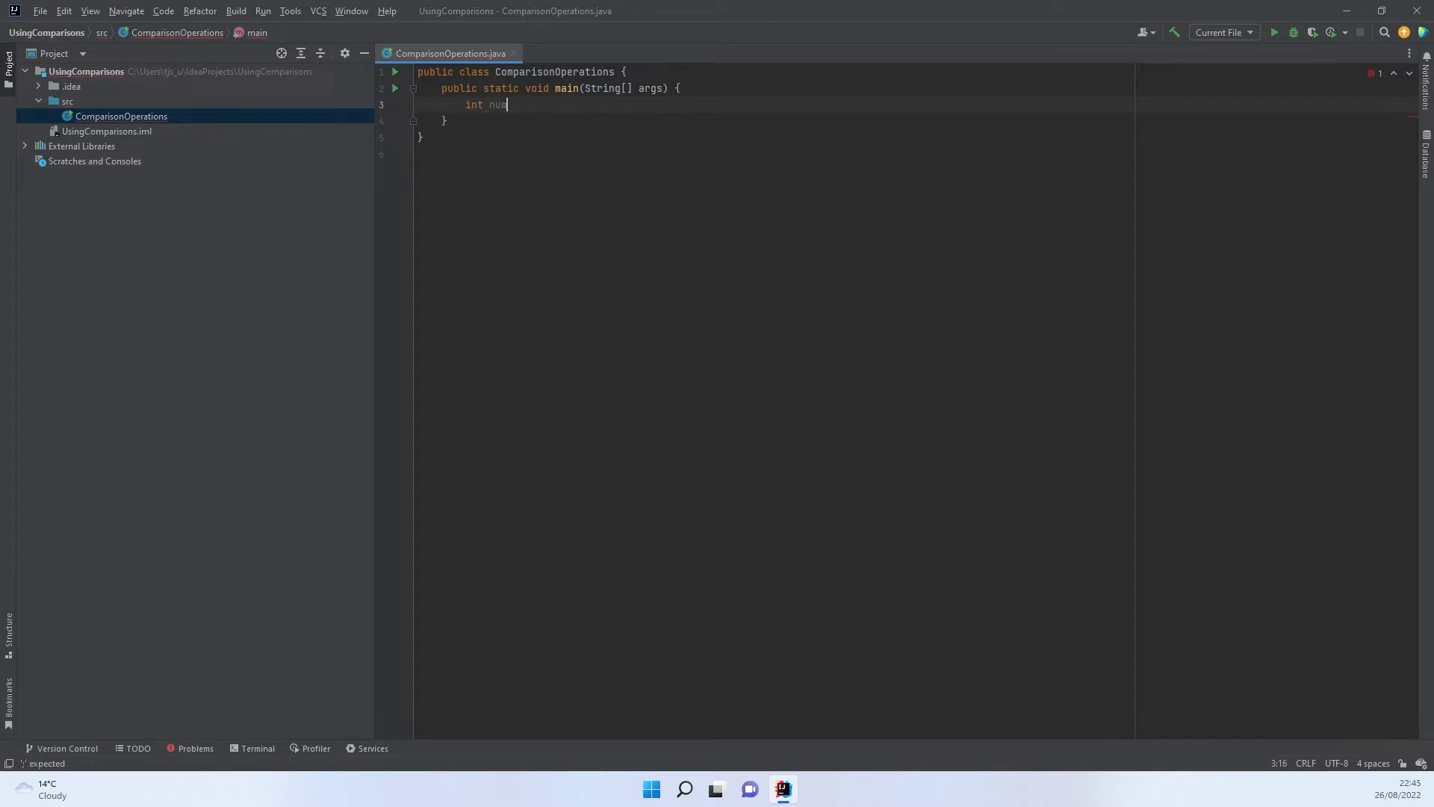
type("1")
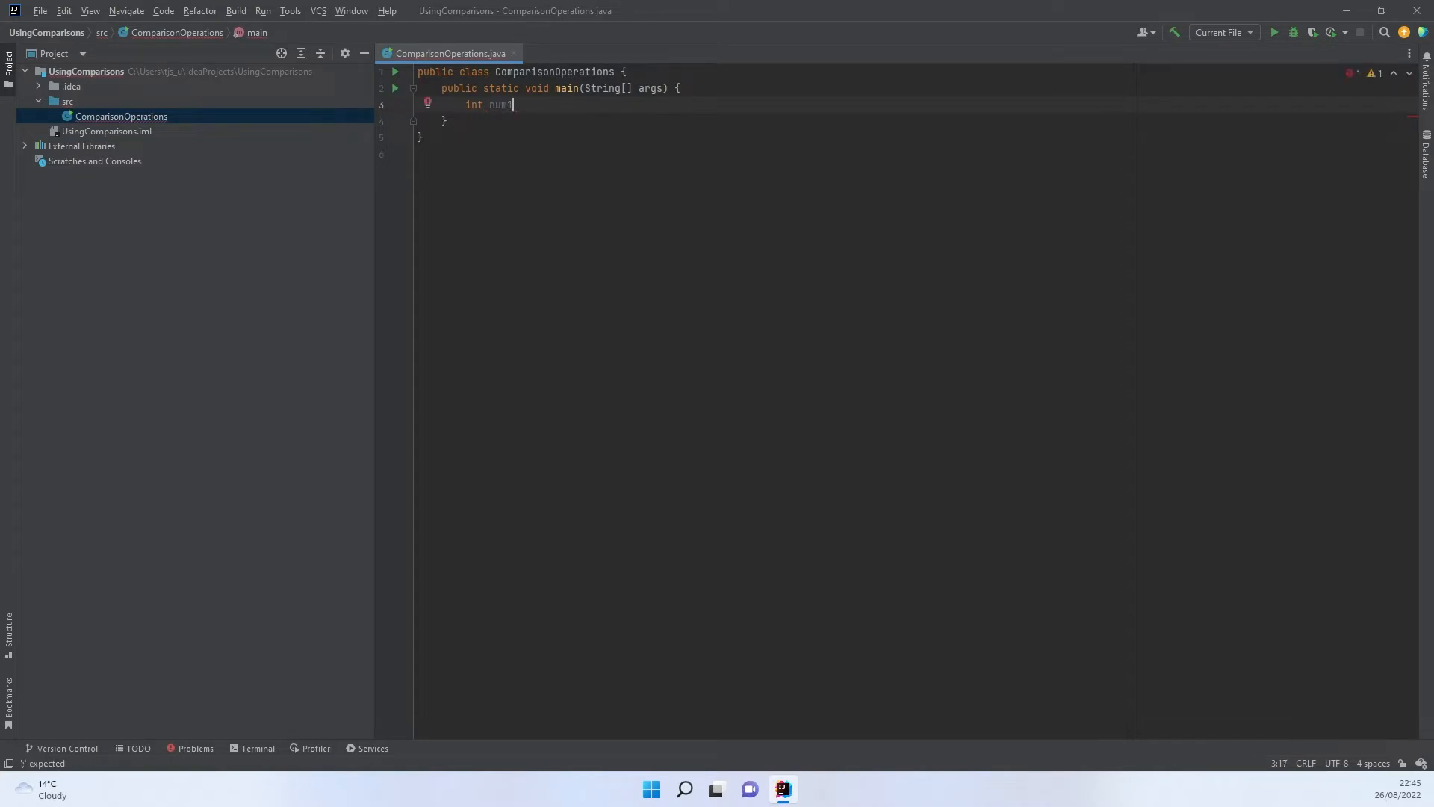
scroll("up", 3)
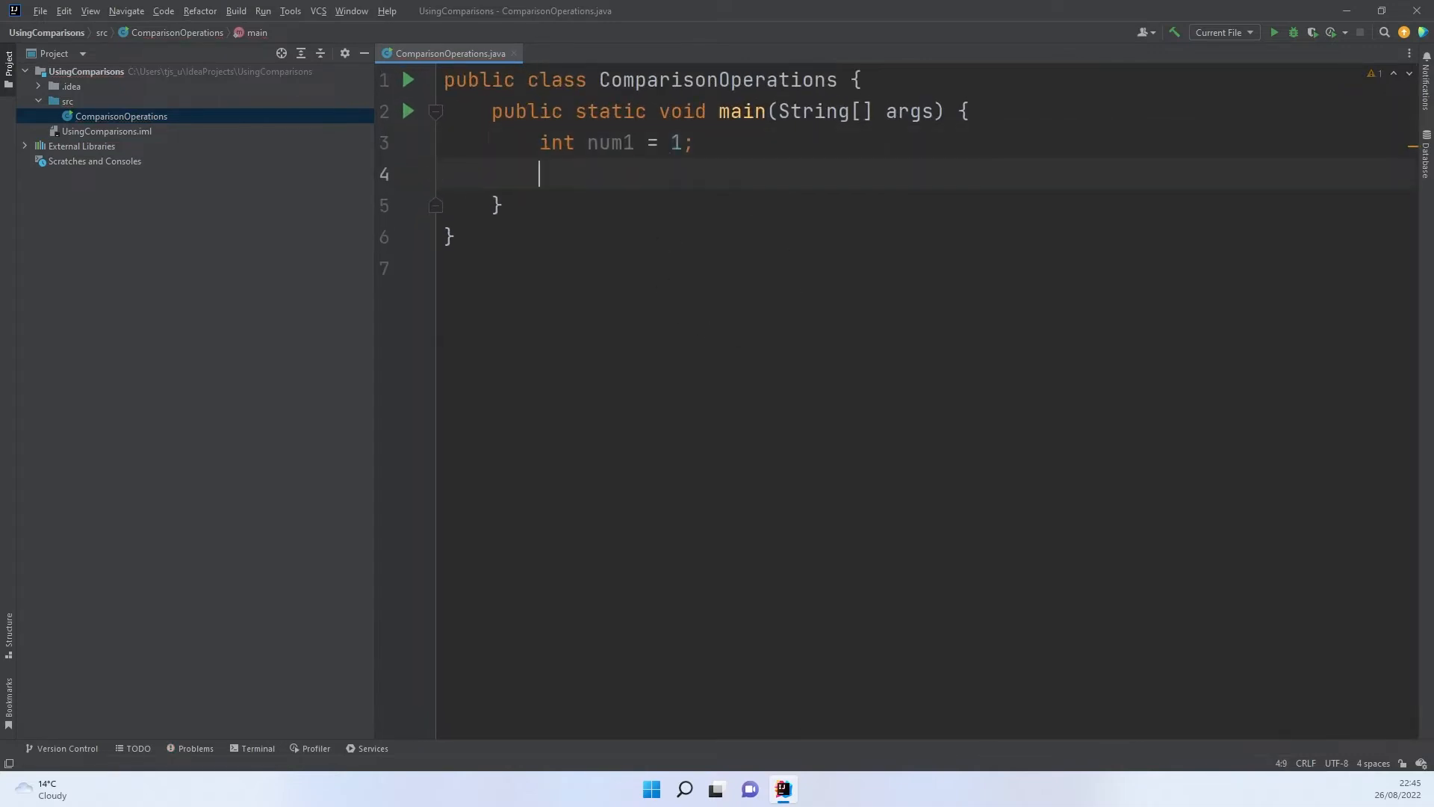
Step: Declare int num2 = 2 and int num3 = 2 inside main
type("int nu")
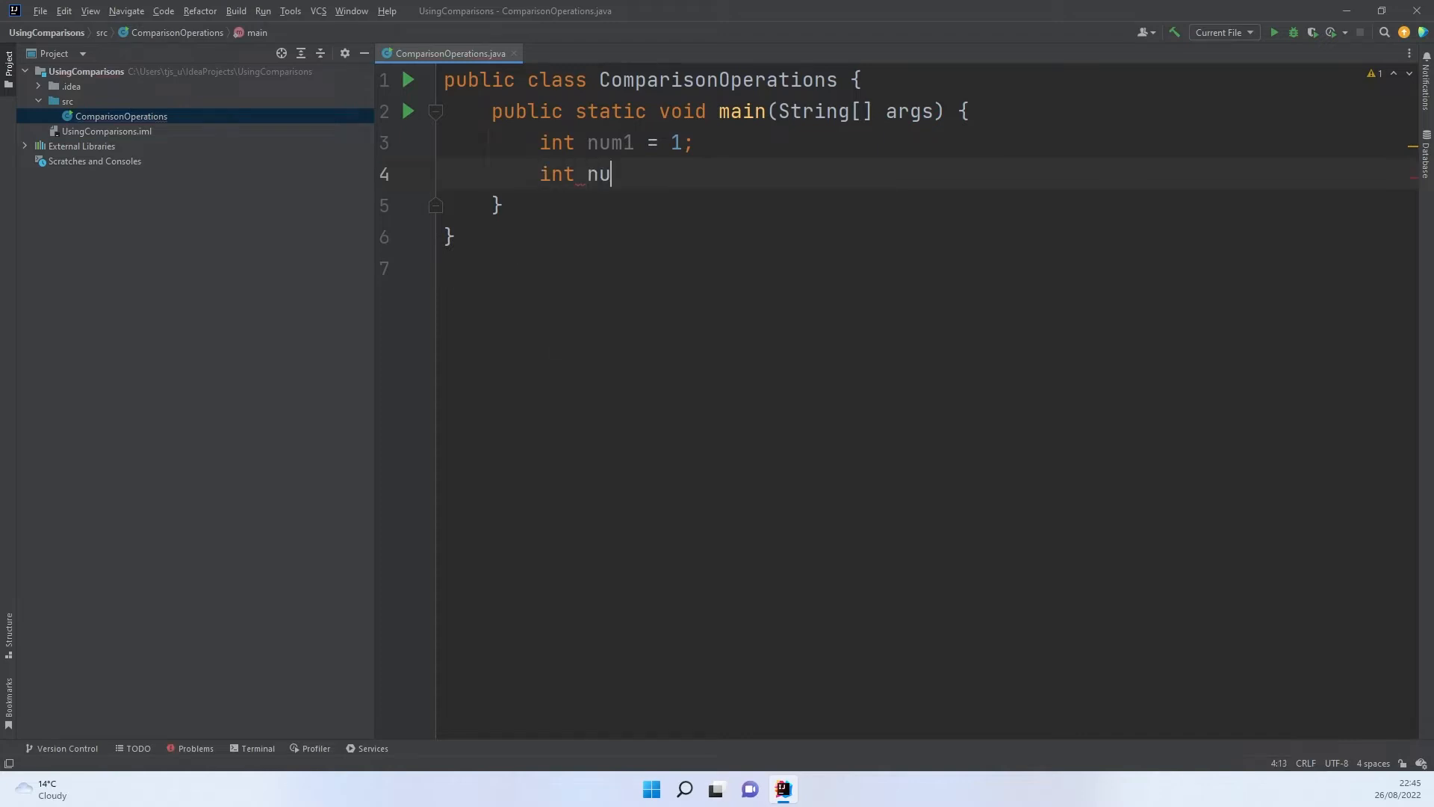
type("m1")
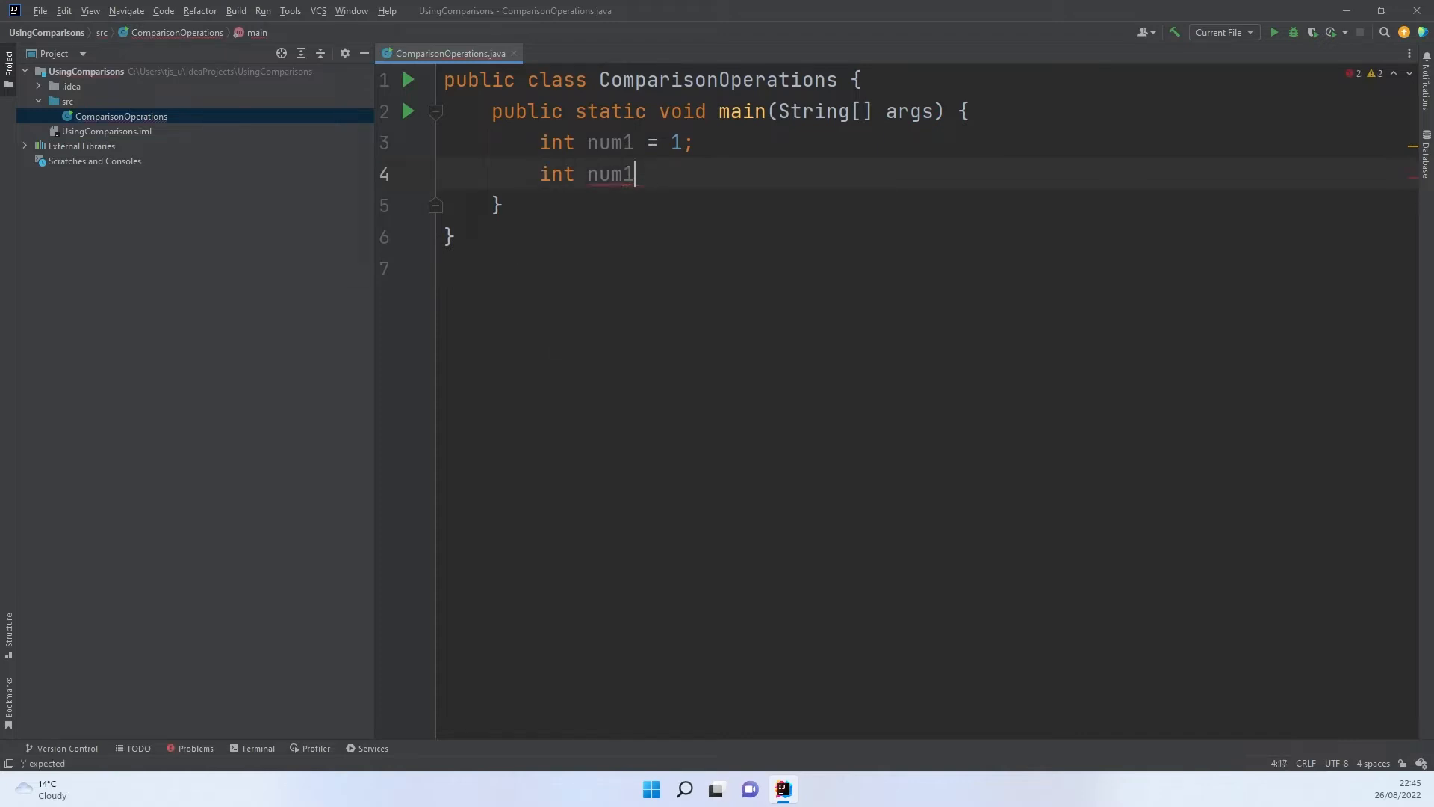
type("2 = 1")
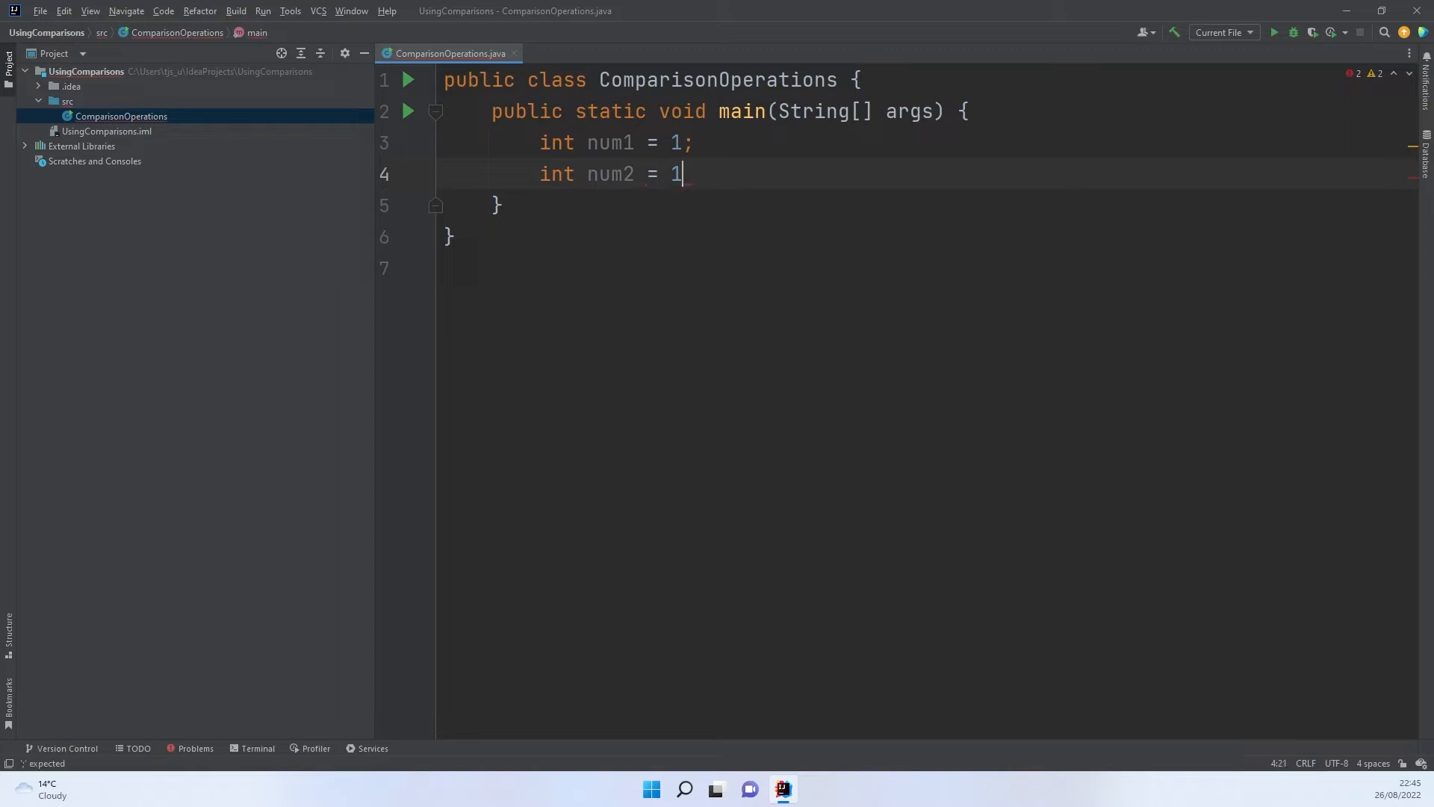
type("2;")
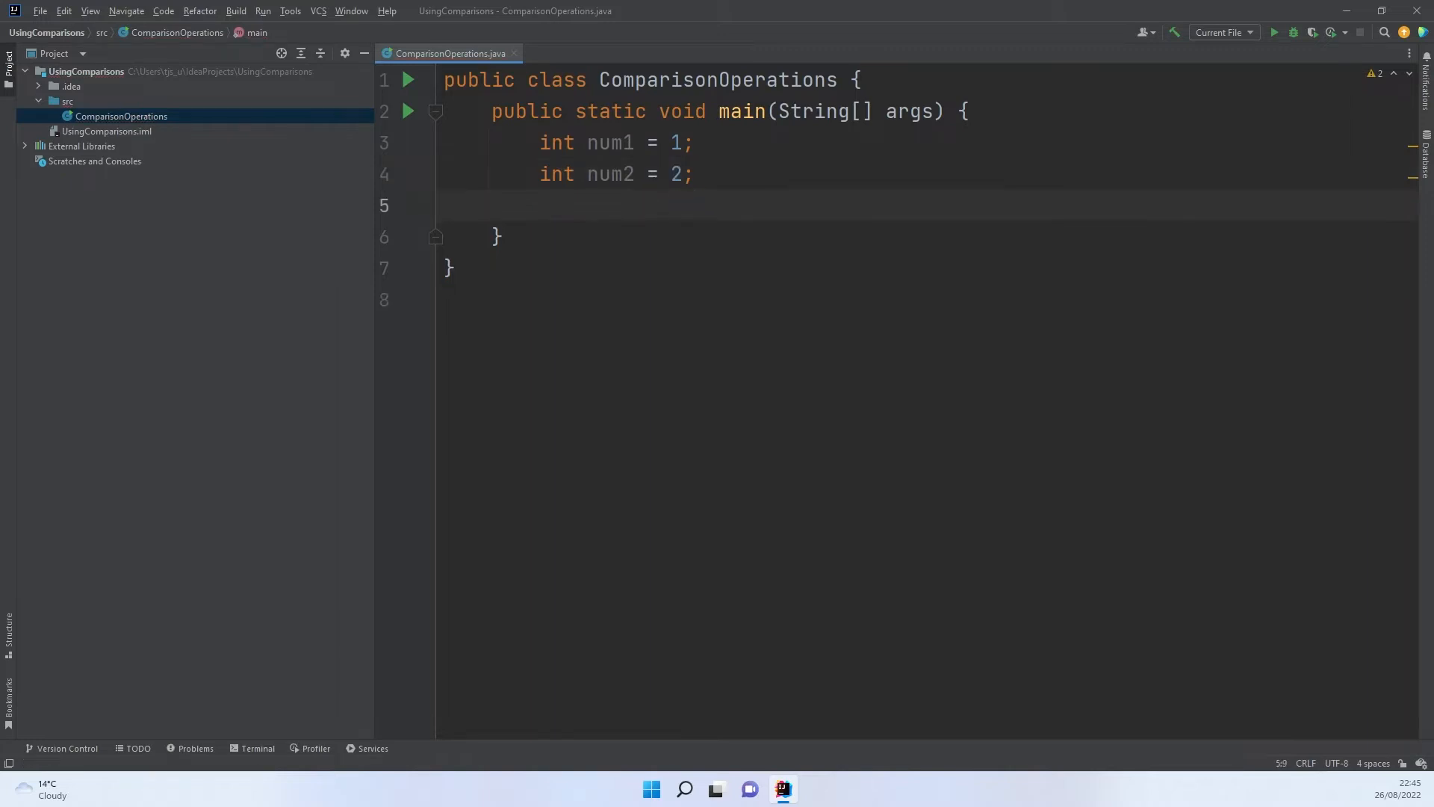
type("int nu")
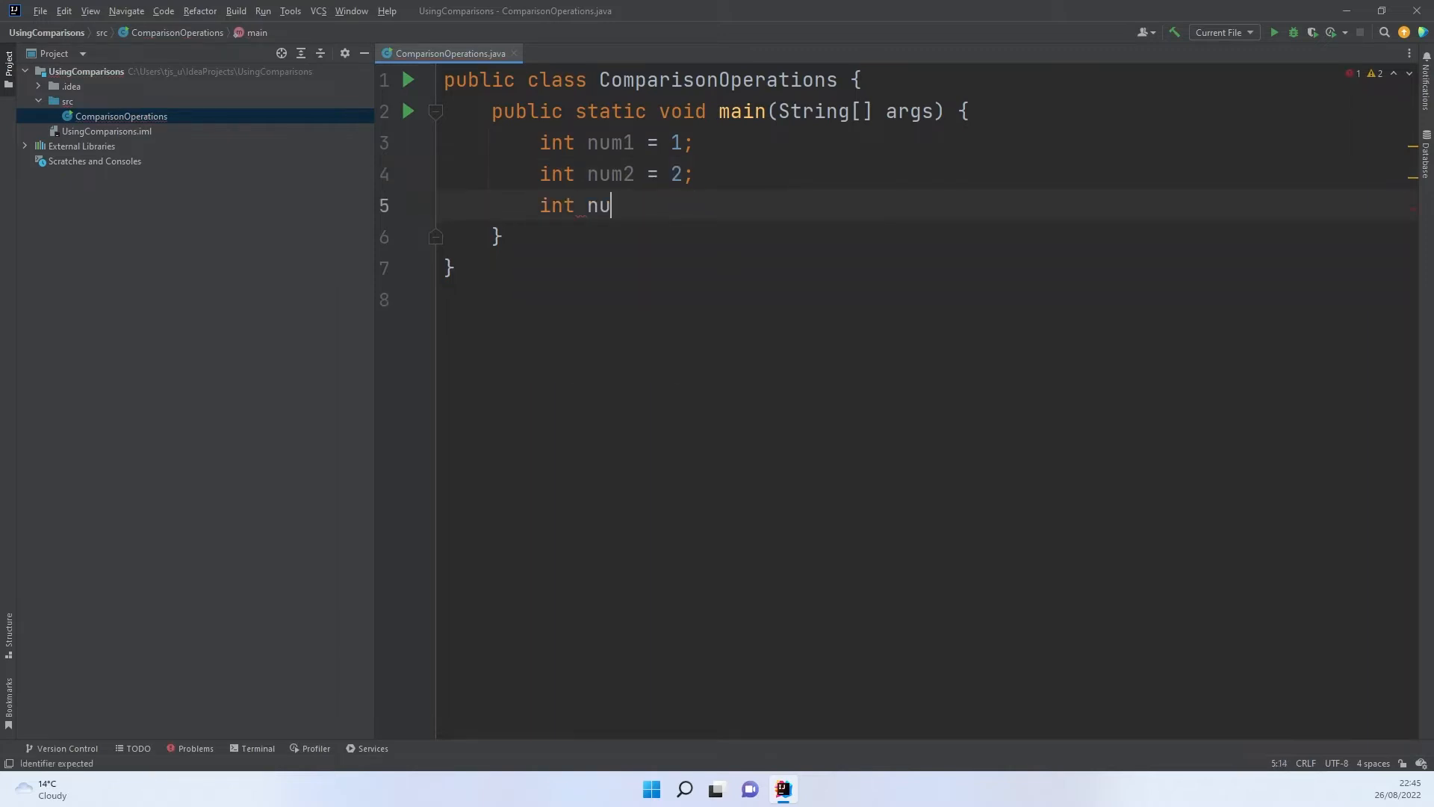
type("m3")
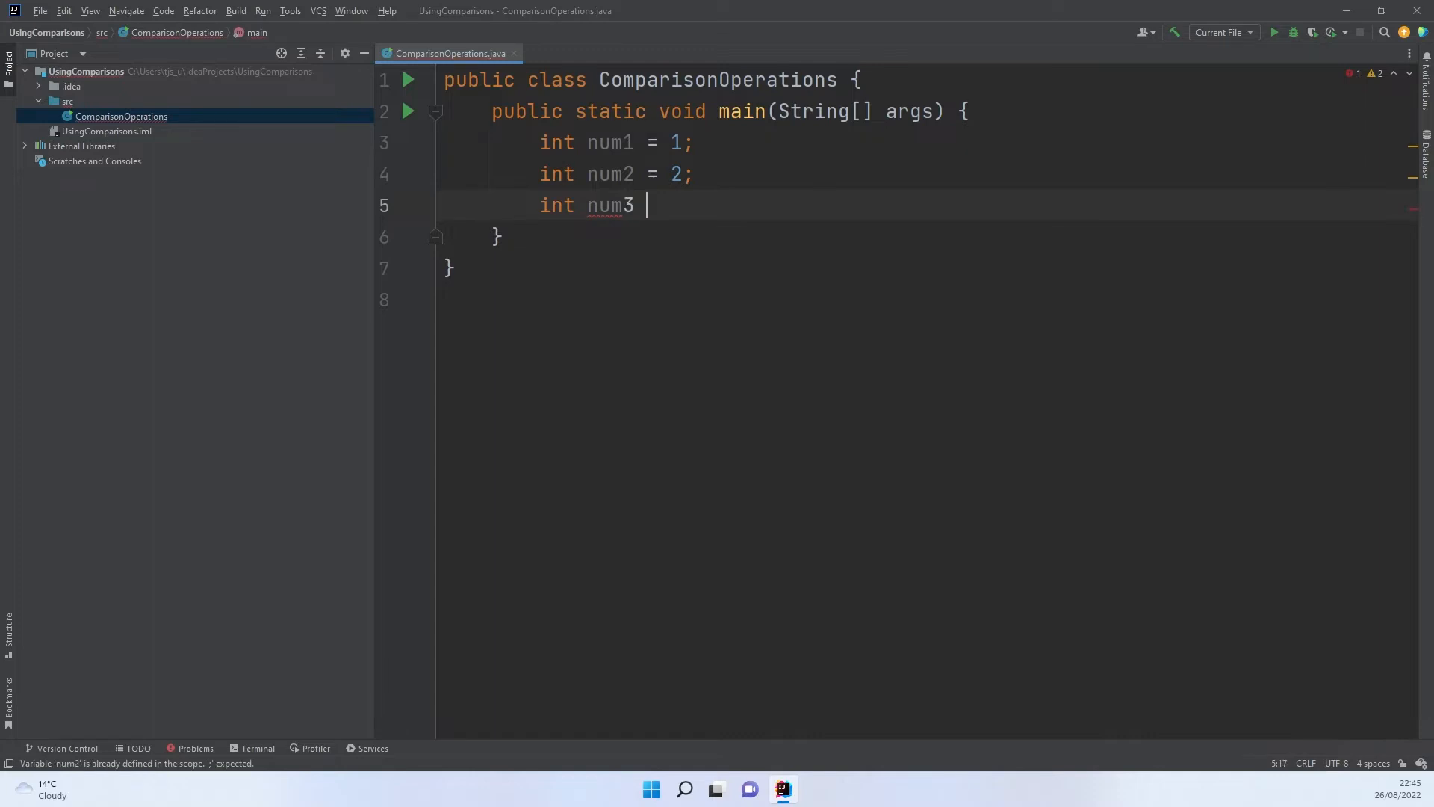
type("=")
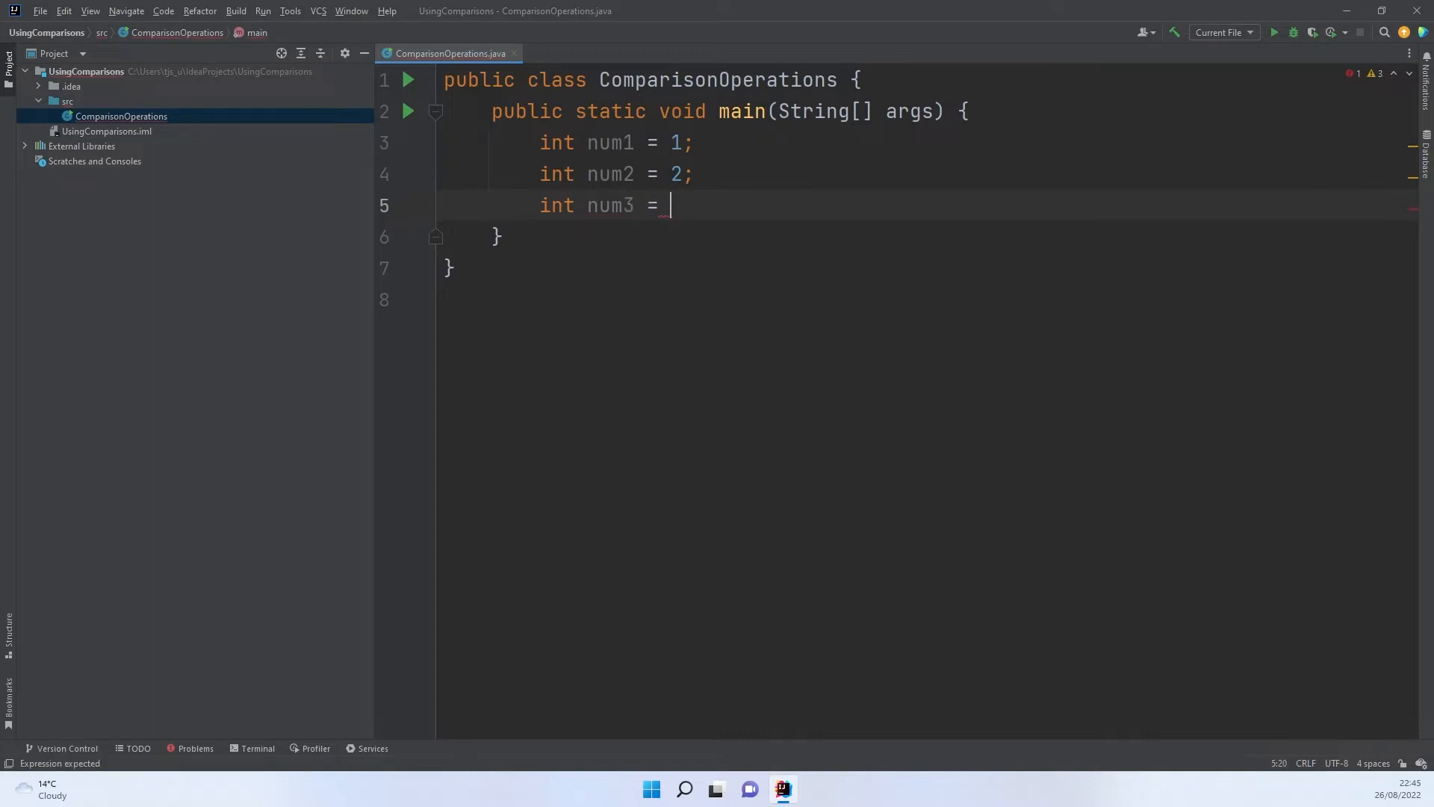
type("2;")
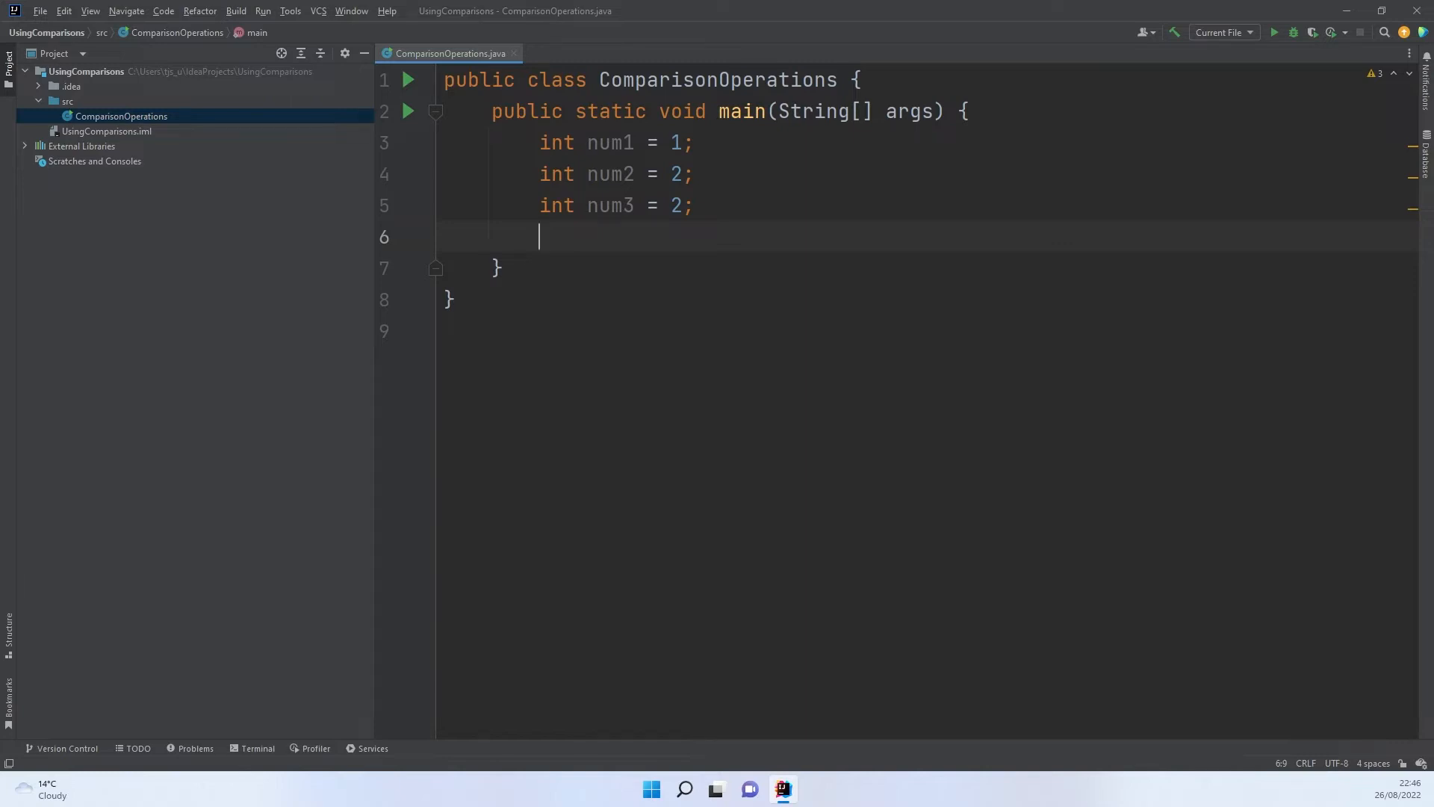
Step: Add System.out.println(num1 == num2); inside main
type("System.out.println();")
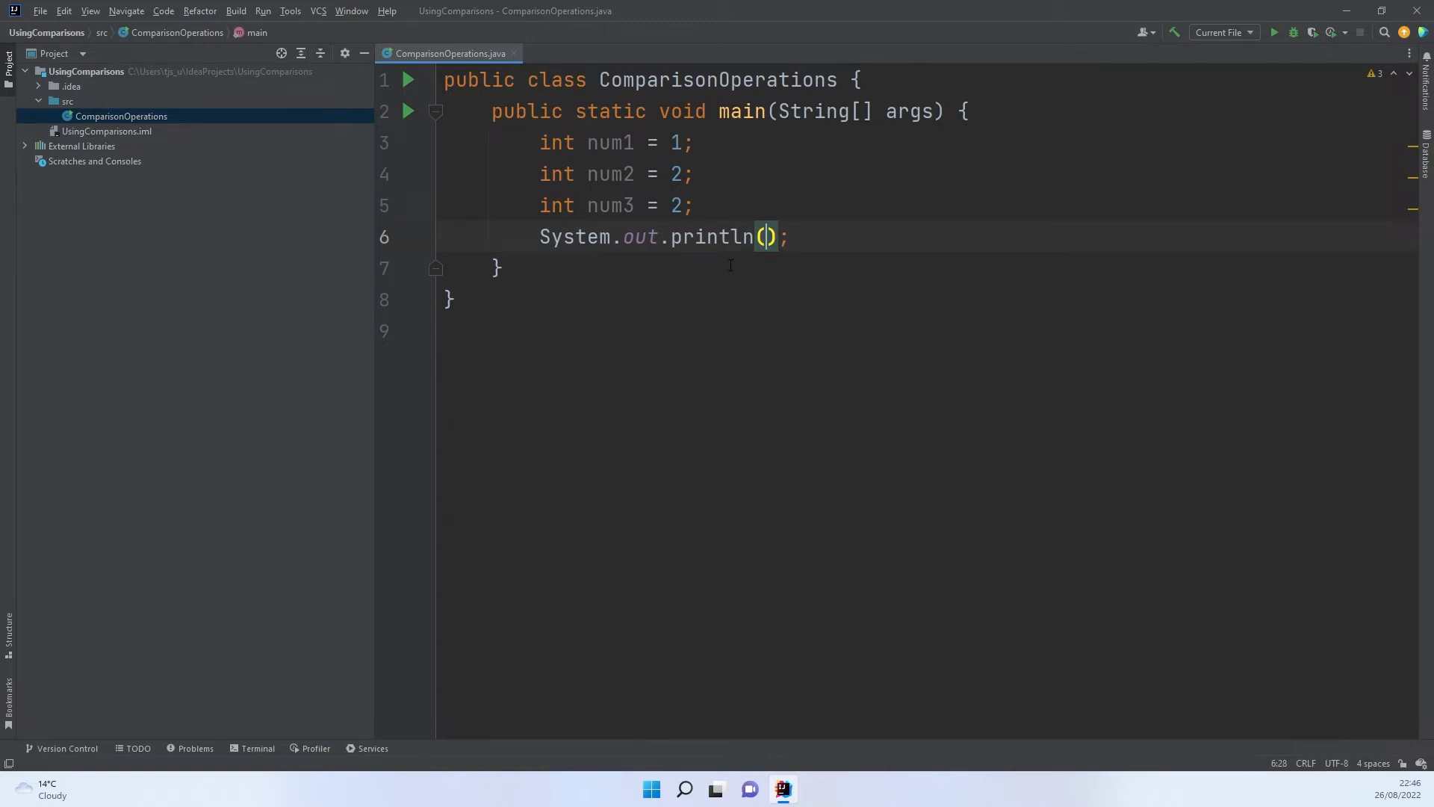
type("num1 == num2")
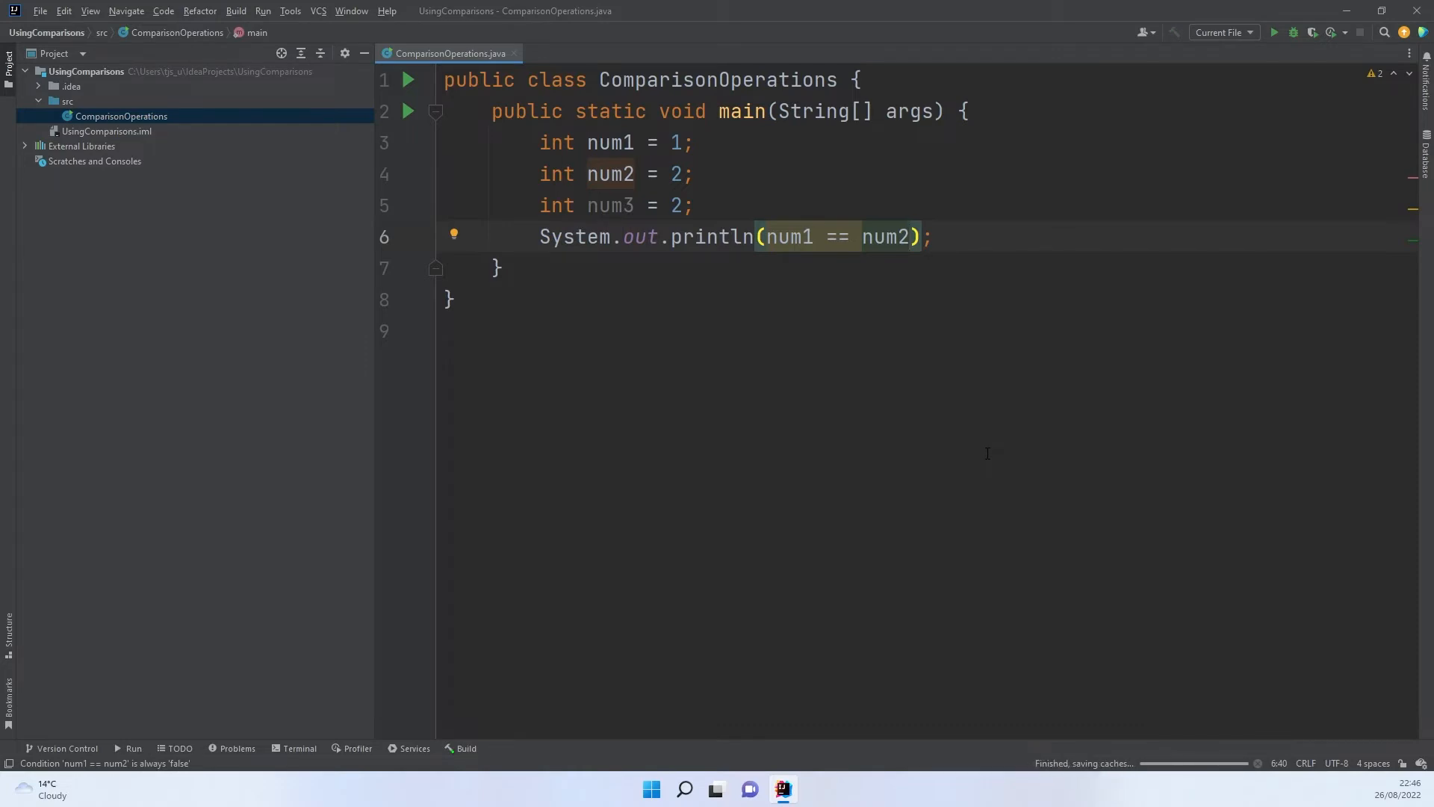
Step: Run the program so the console prints false for num1 == num2
left_click(1275, 31)
type("3")
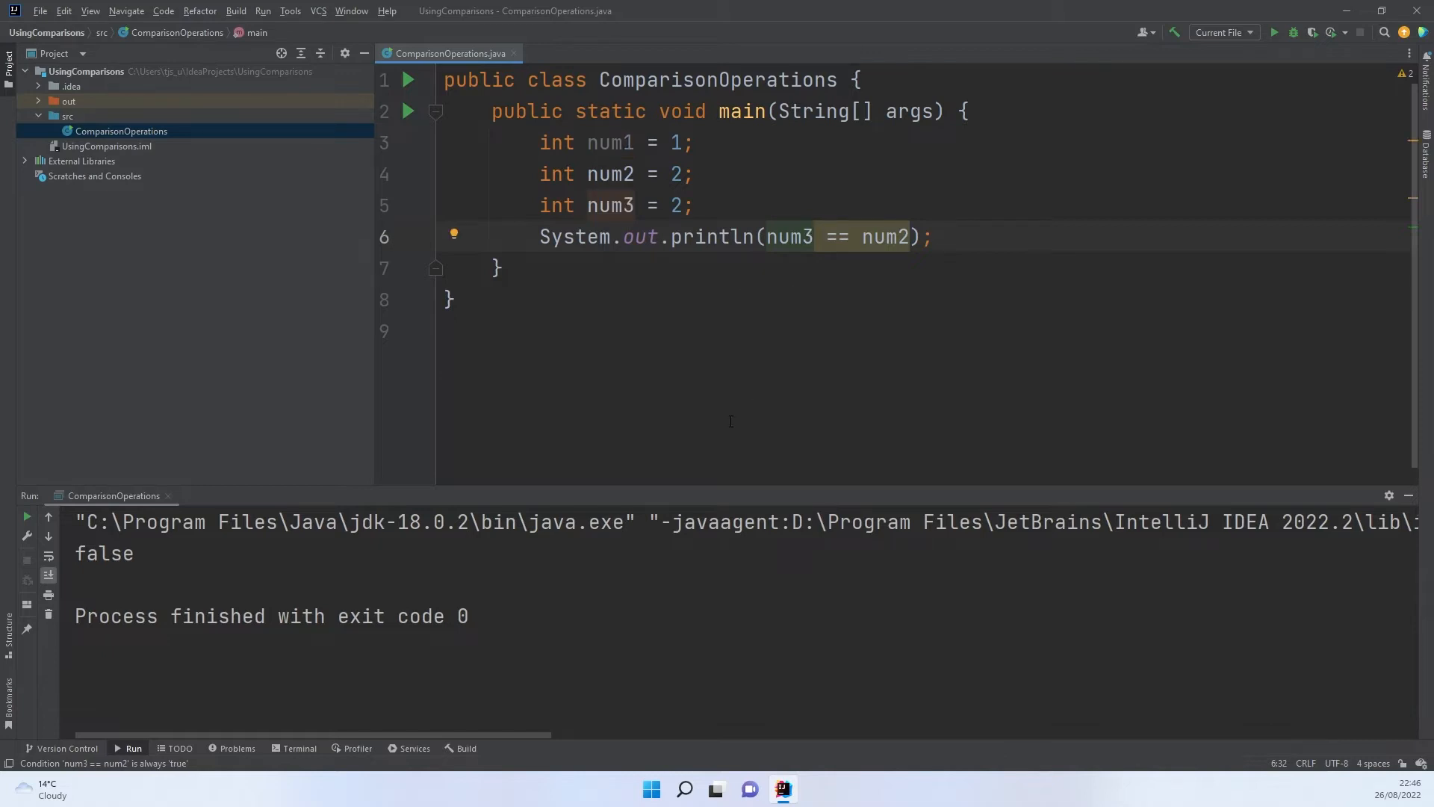
mouse_move(455, 652)
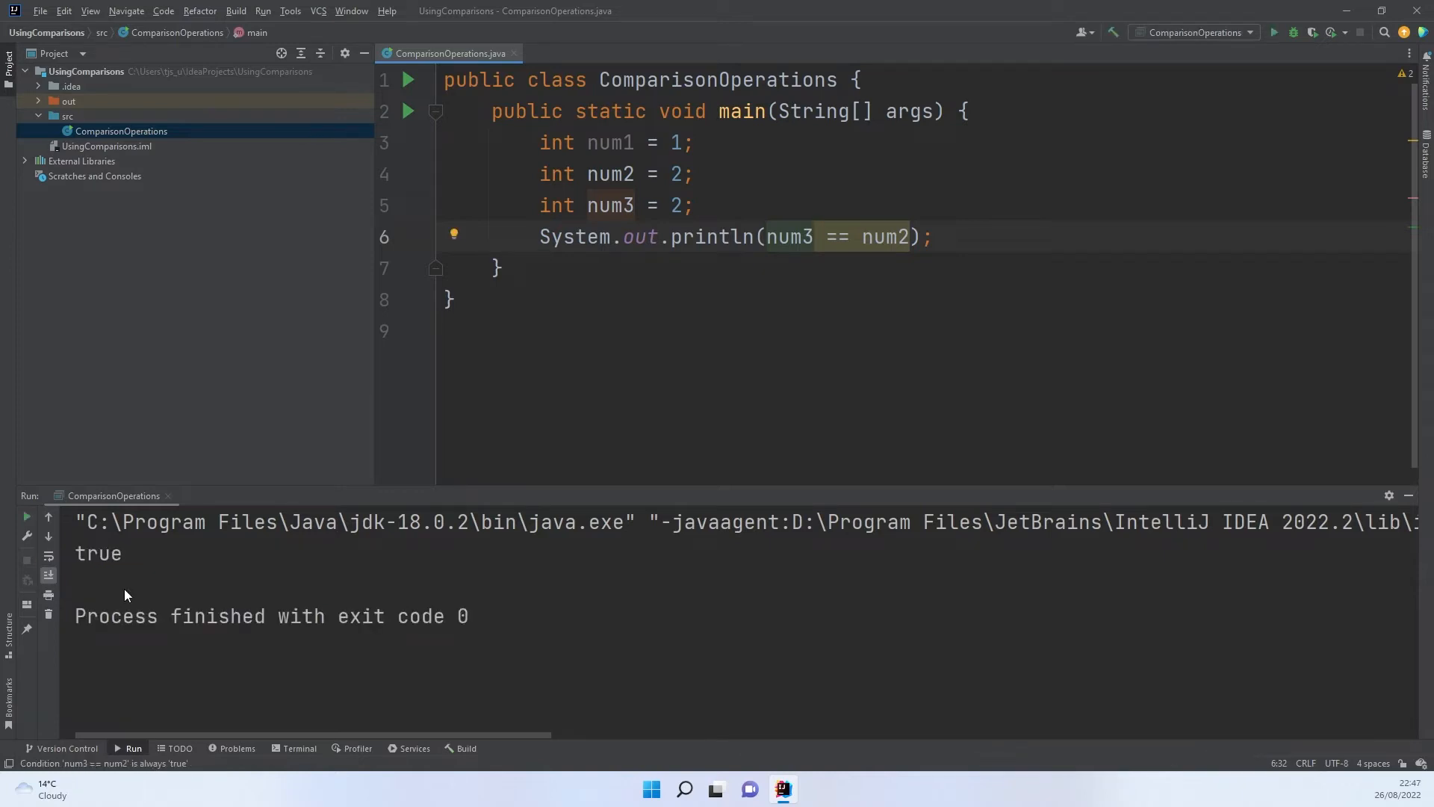
mouse_move(287, 511)
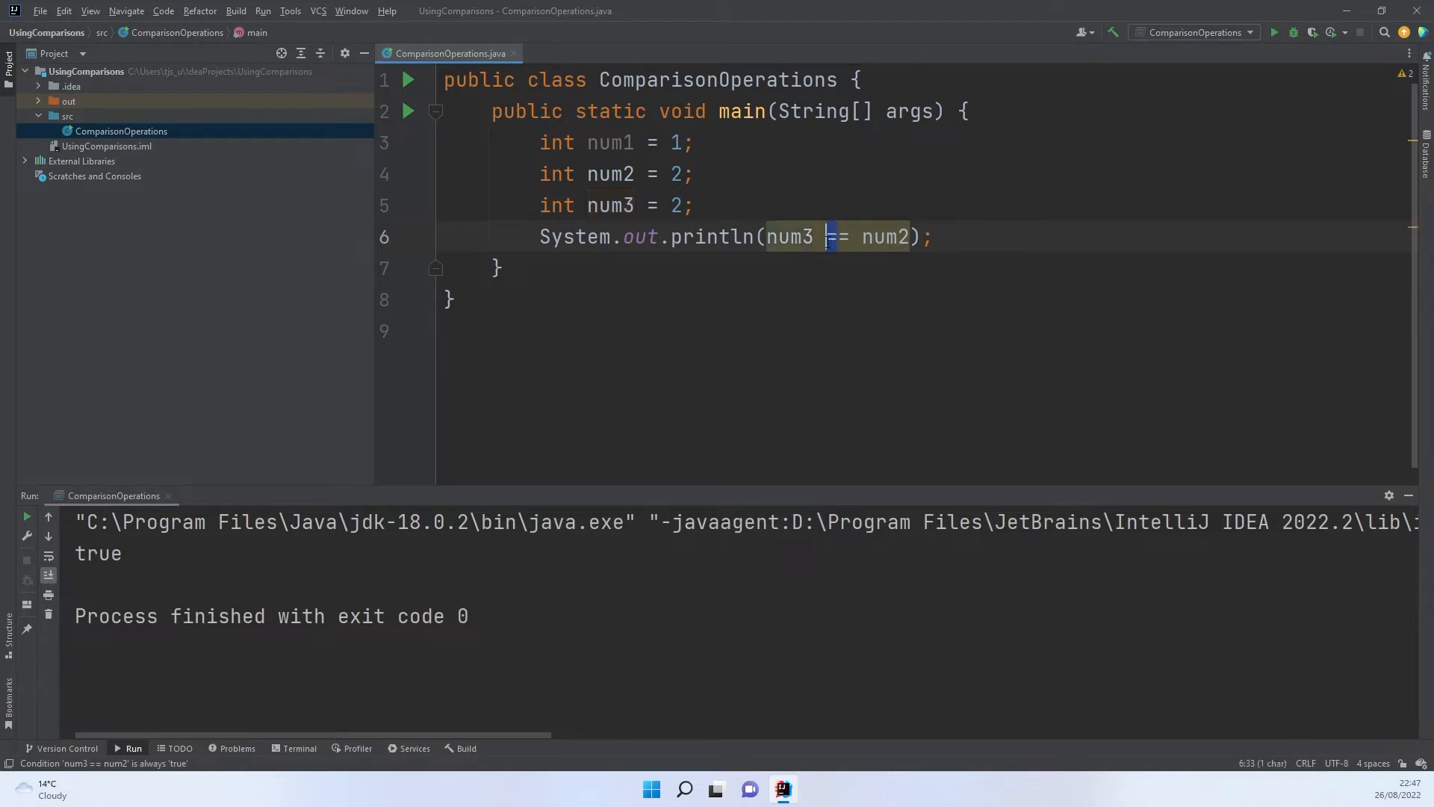
Step: Try != and <= on num3 vs num2, leaving the comparison as num3 >= num2
type("!")
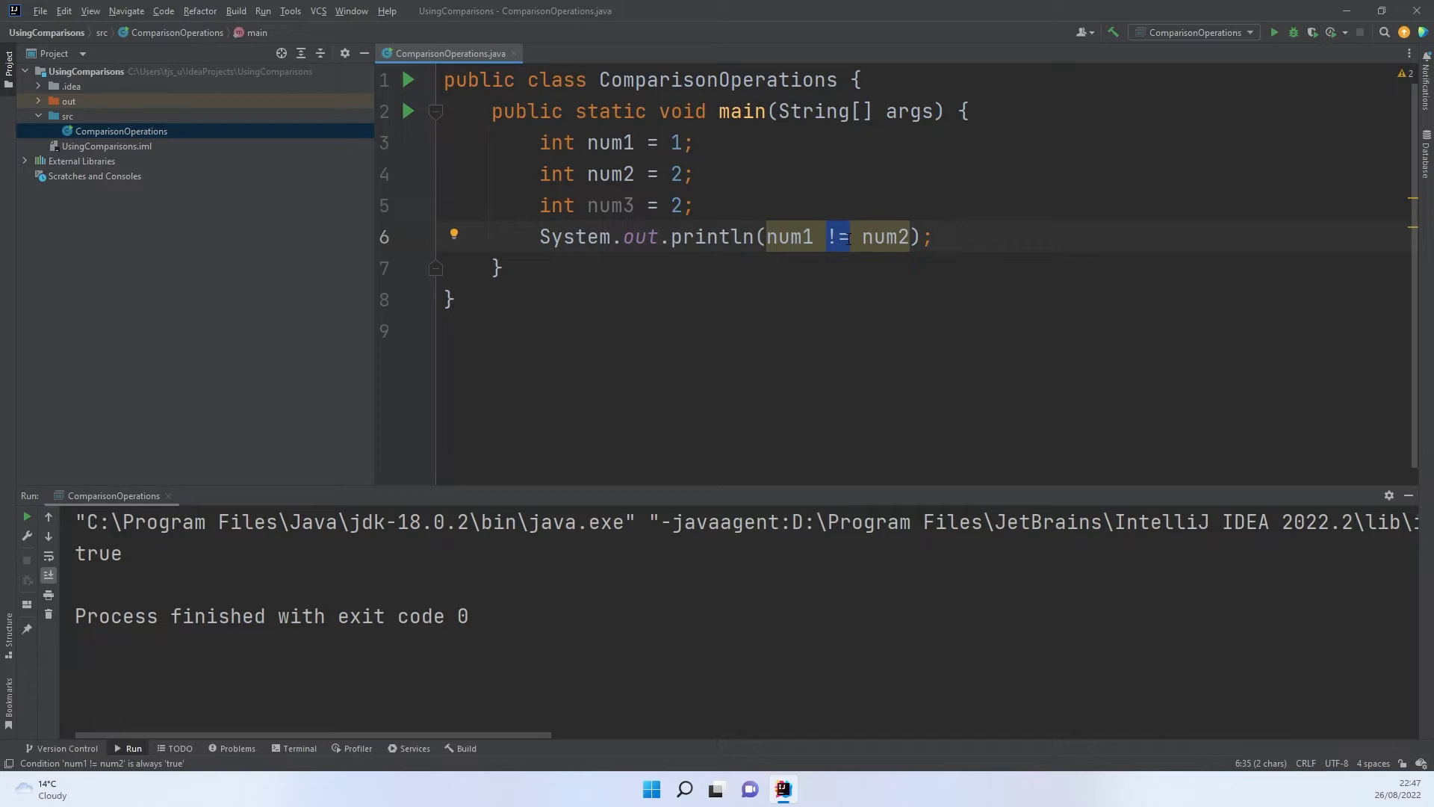
type("<")
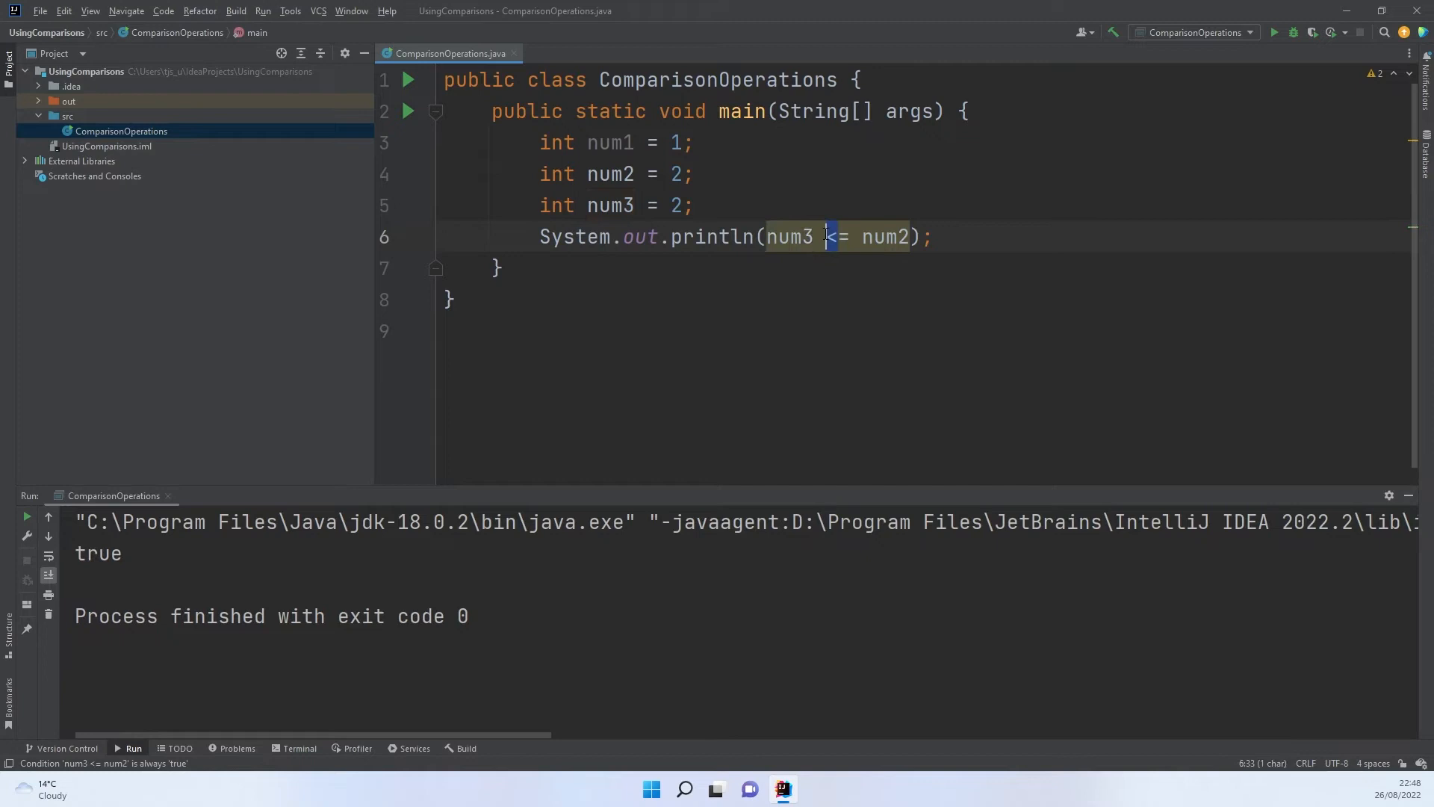
type(">")
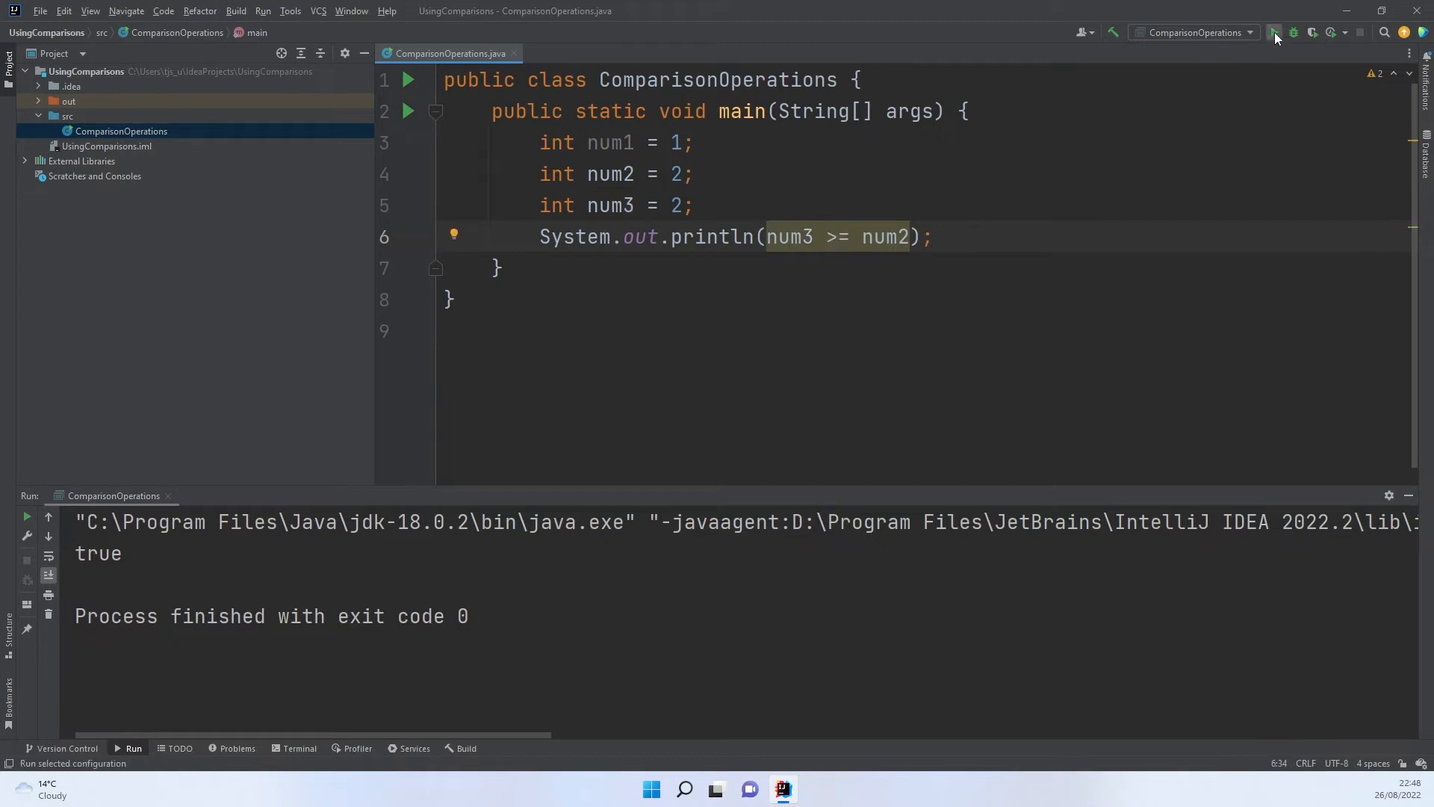
Step: Run the program to print the result of num3 >= num2
left_click(1273, 31)
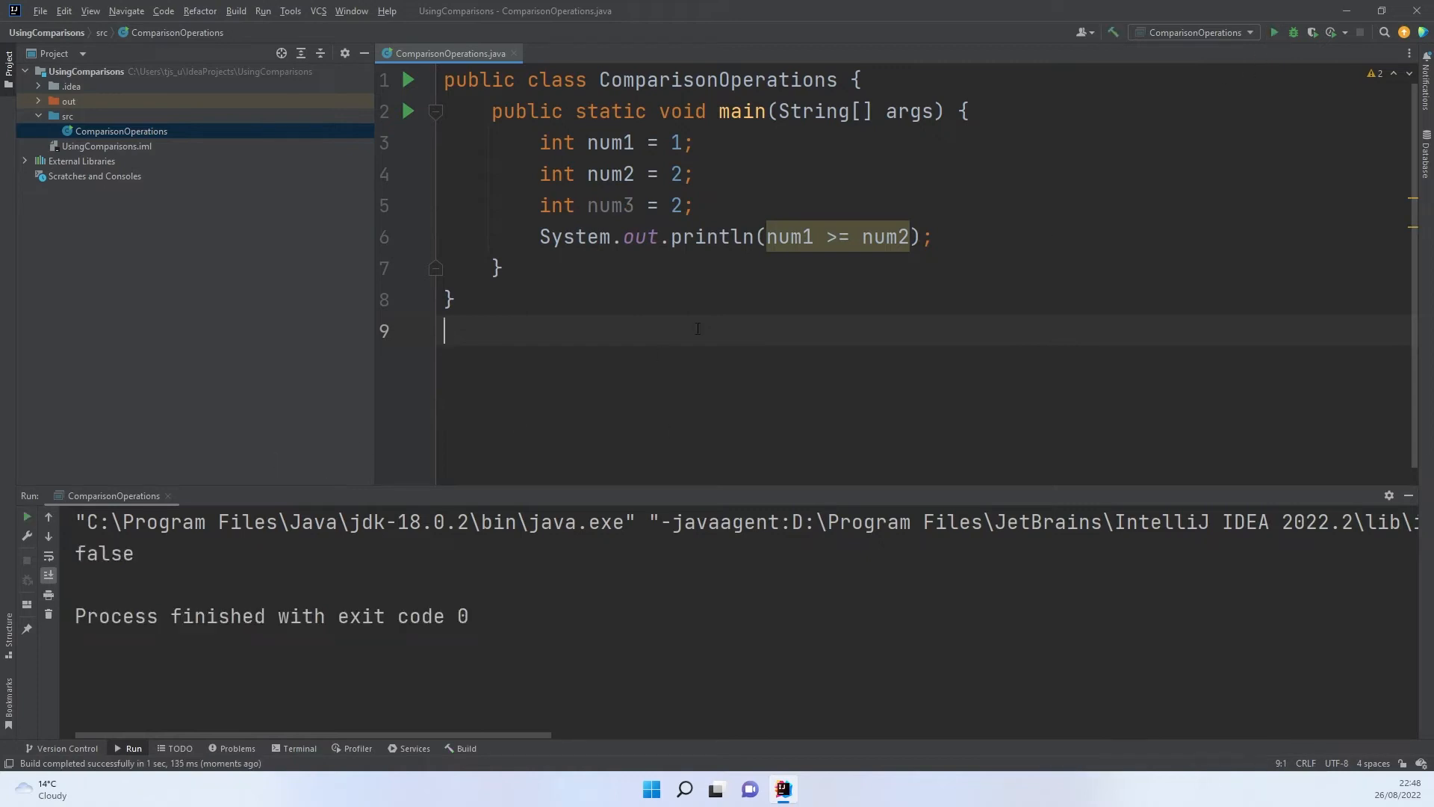
mouse_move(753, 284)
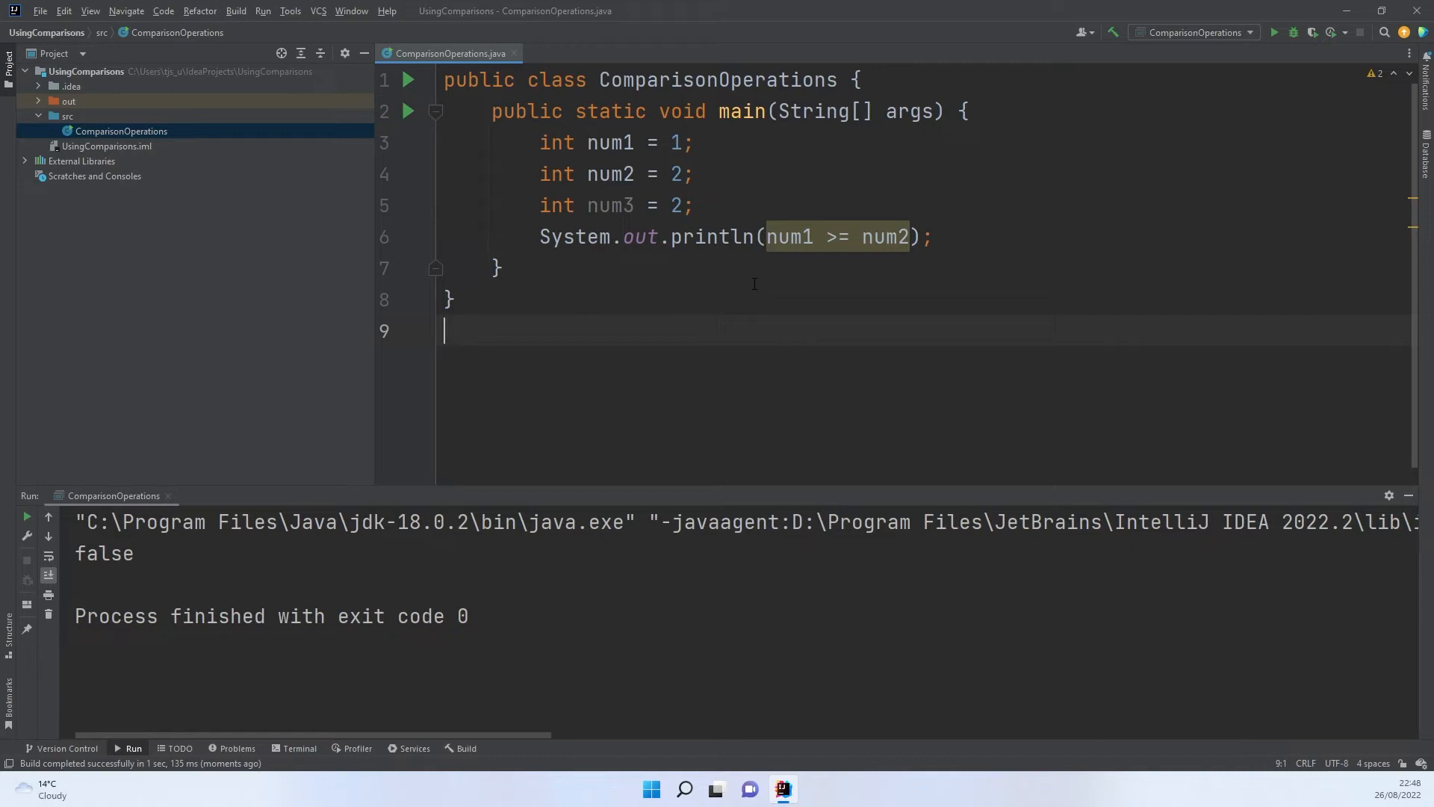
mouse_move(857, 281)
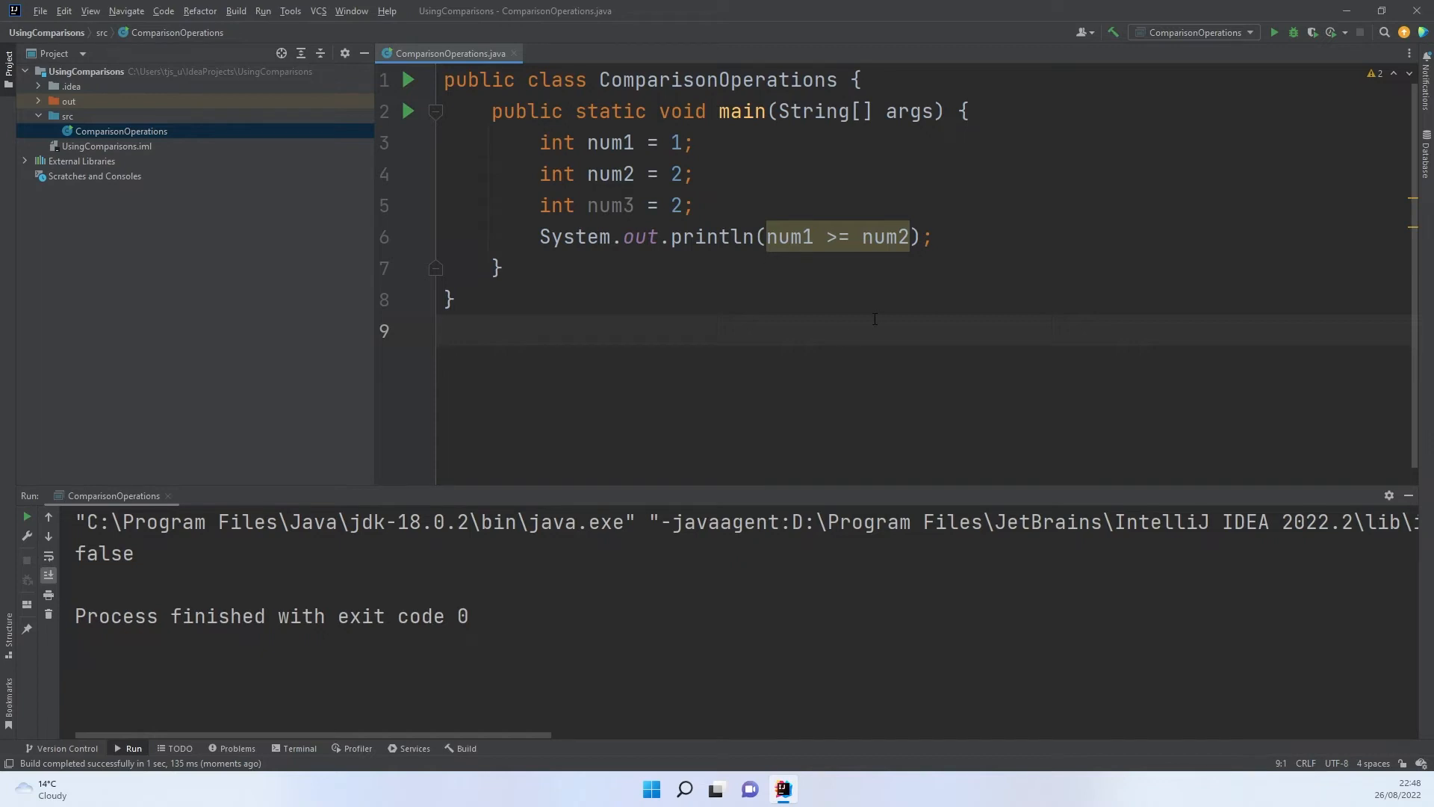
mouse_move(475, 449)
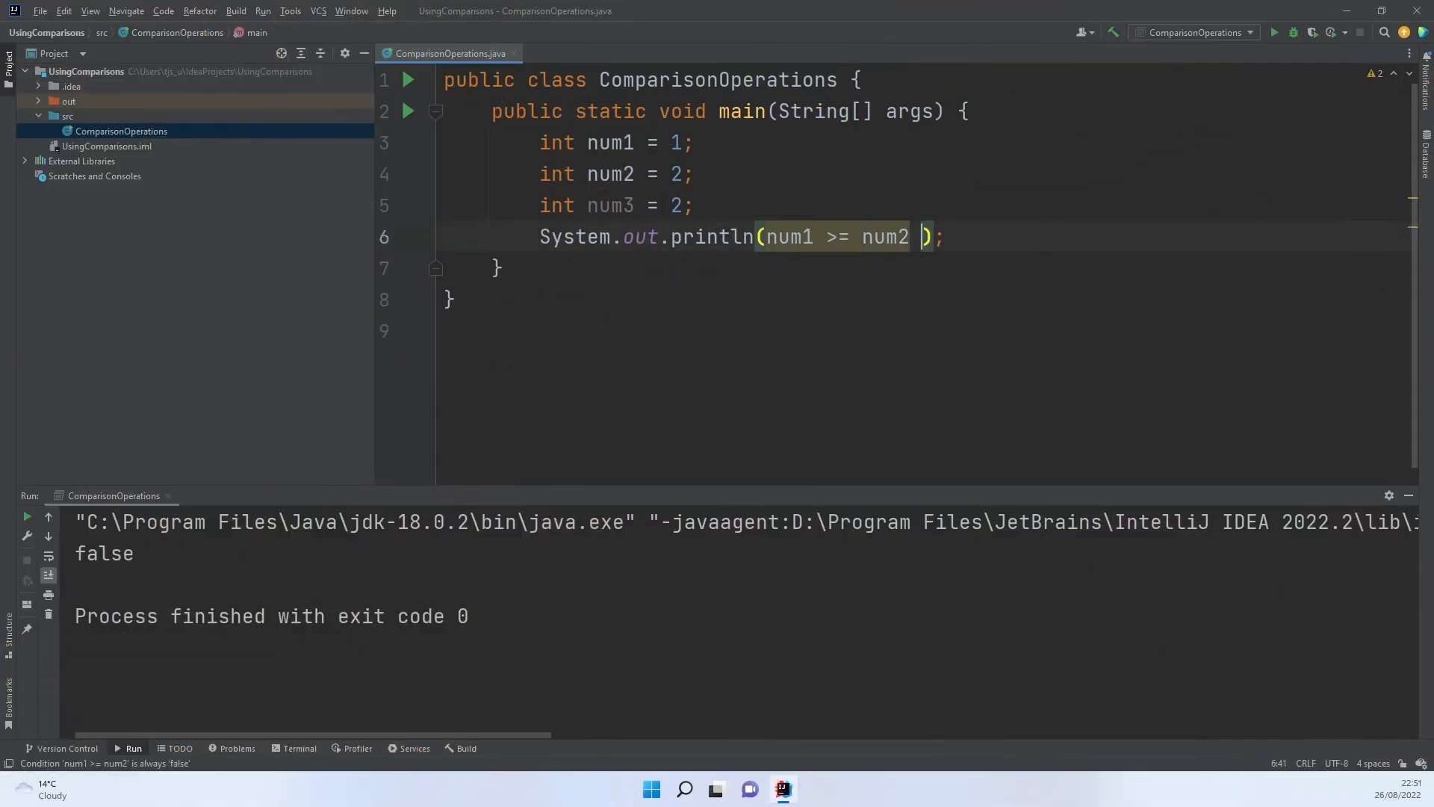
Step: Make the printed expression (num2 >= num1) && (num3 == num3)
type("and")
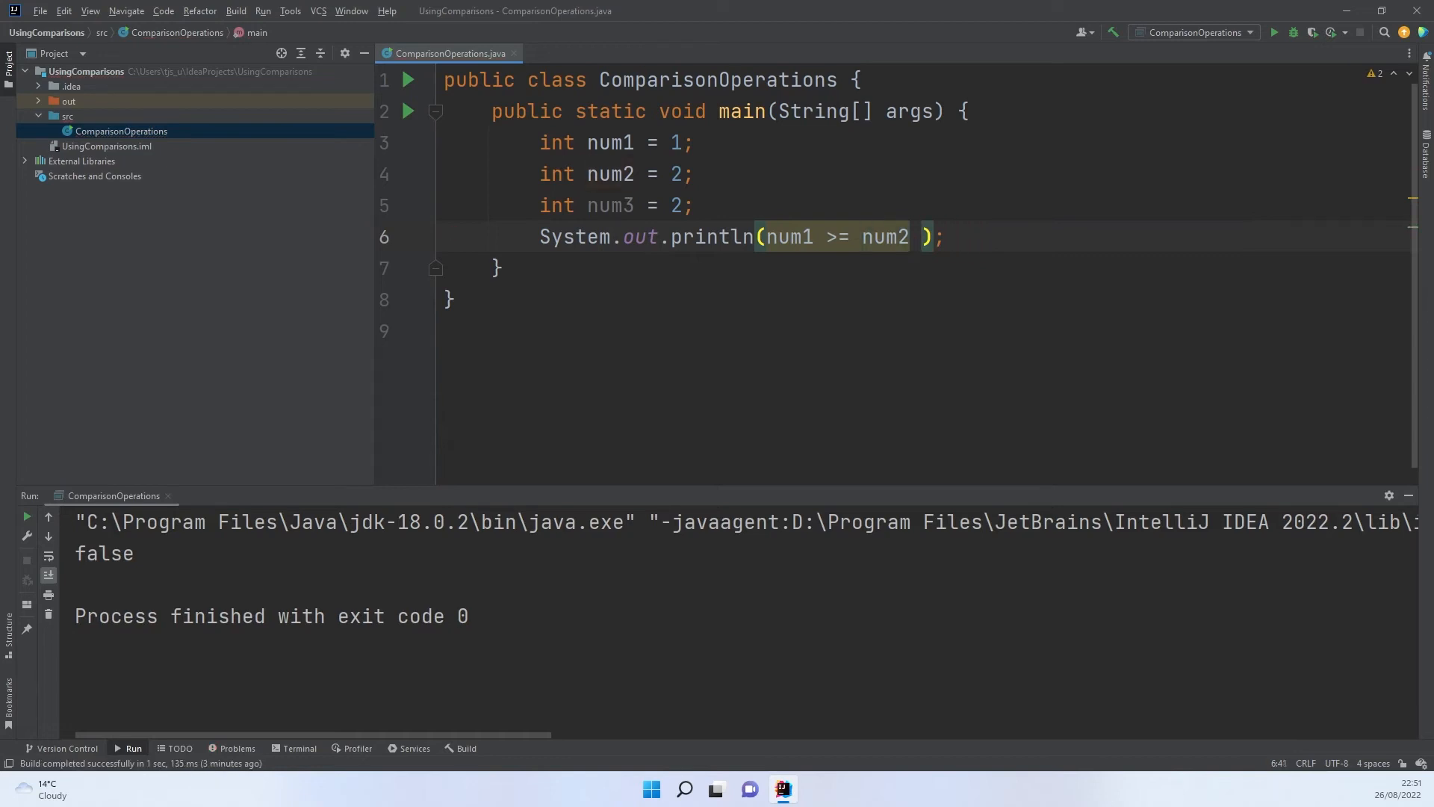
type("&&")
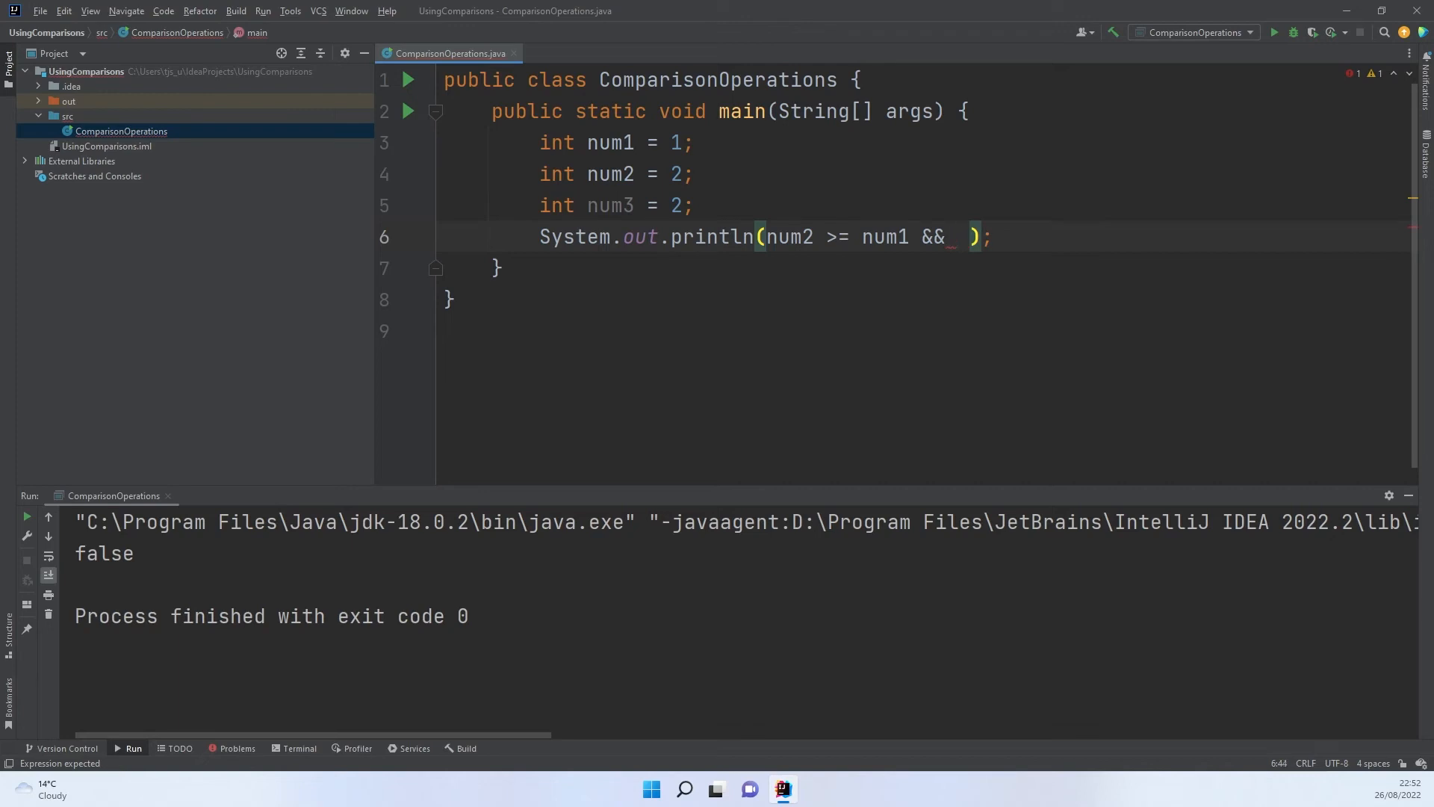
type("num3 --")
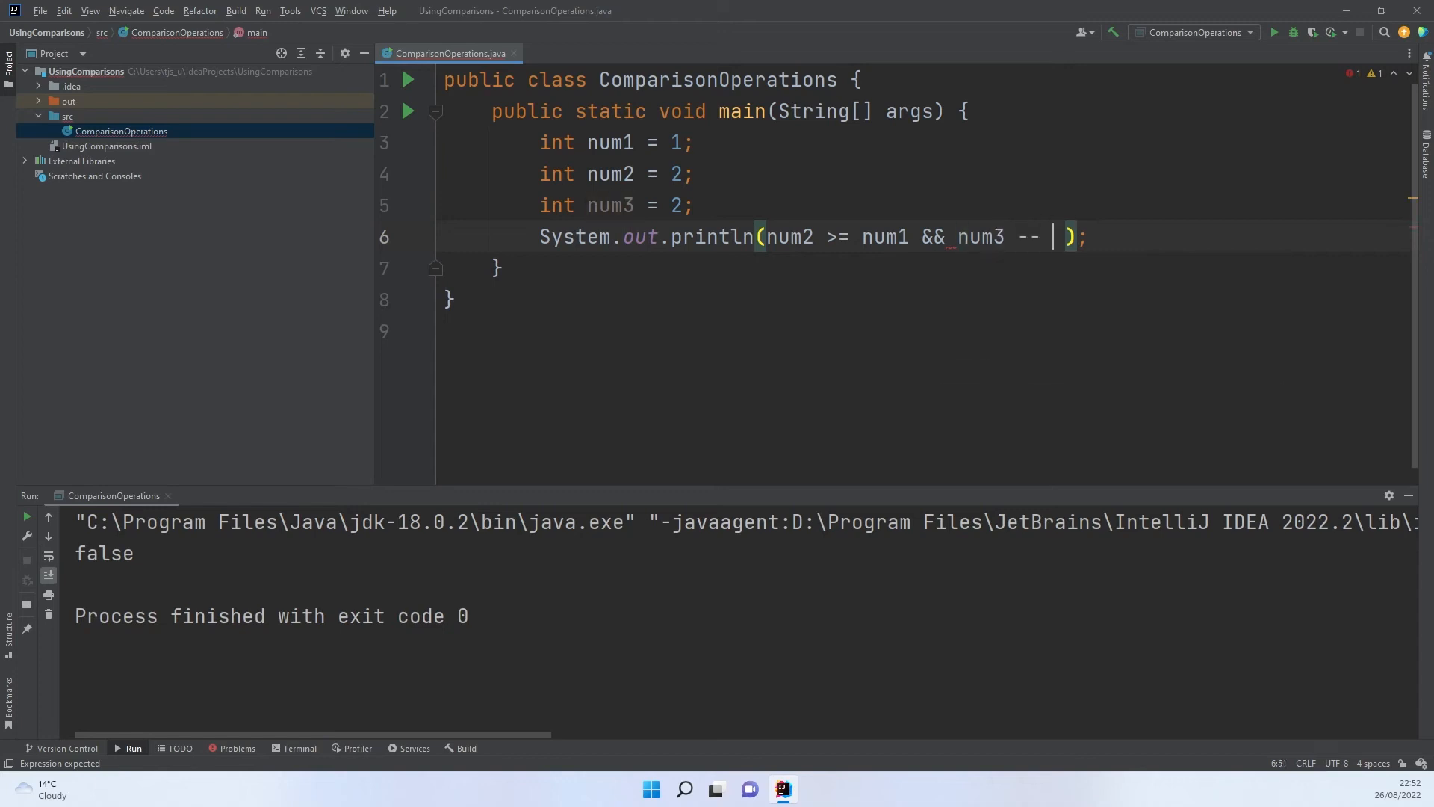
type("==")
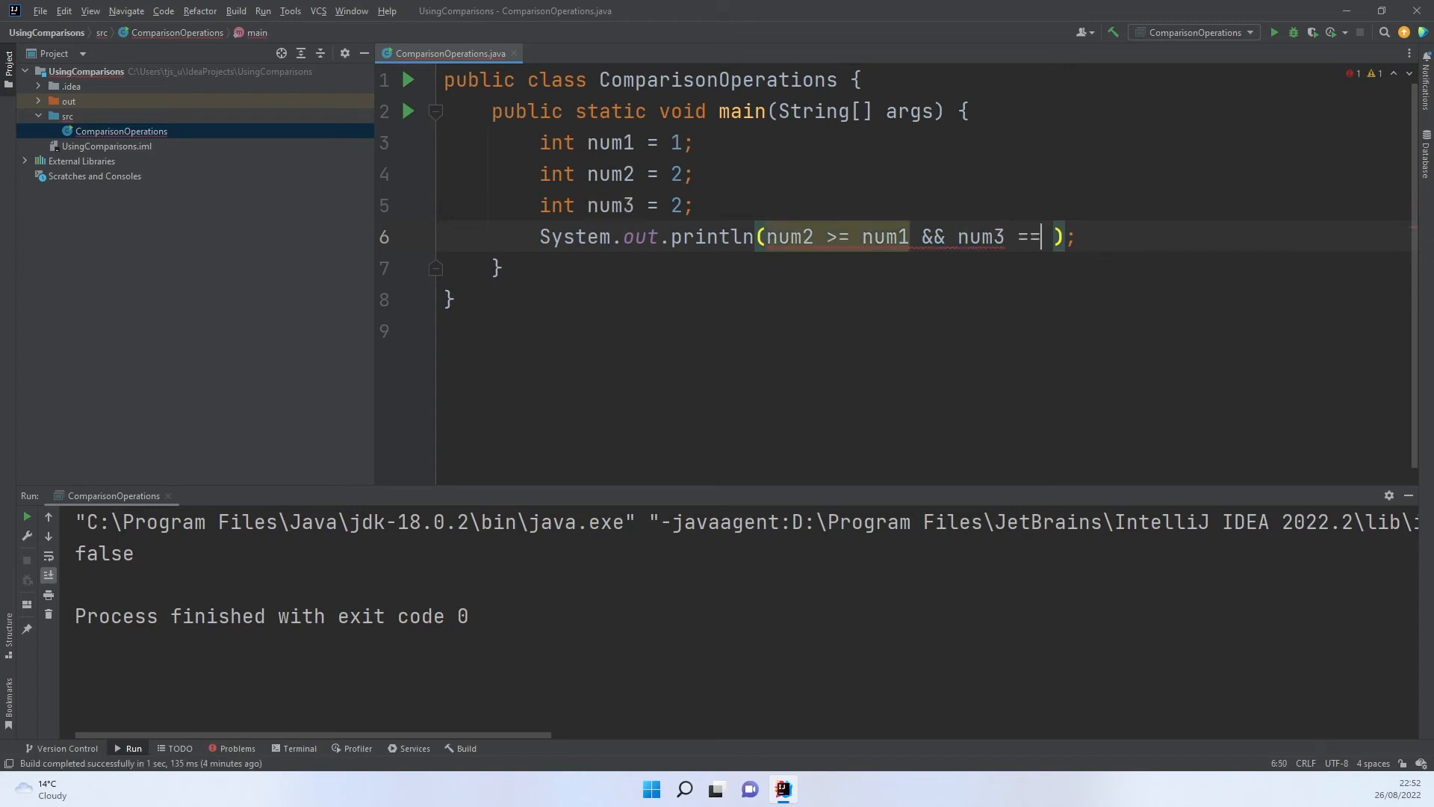
type("num3)")
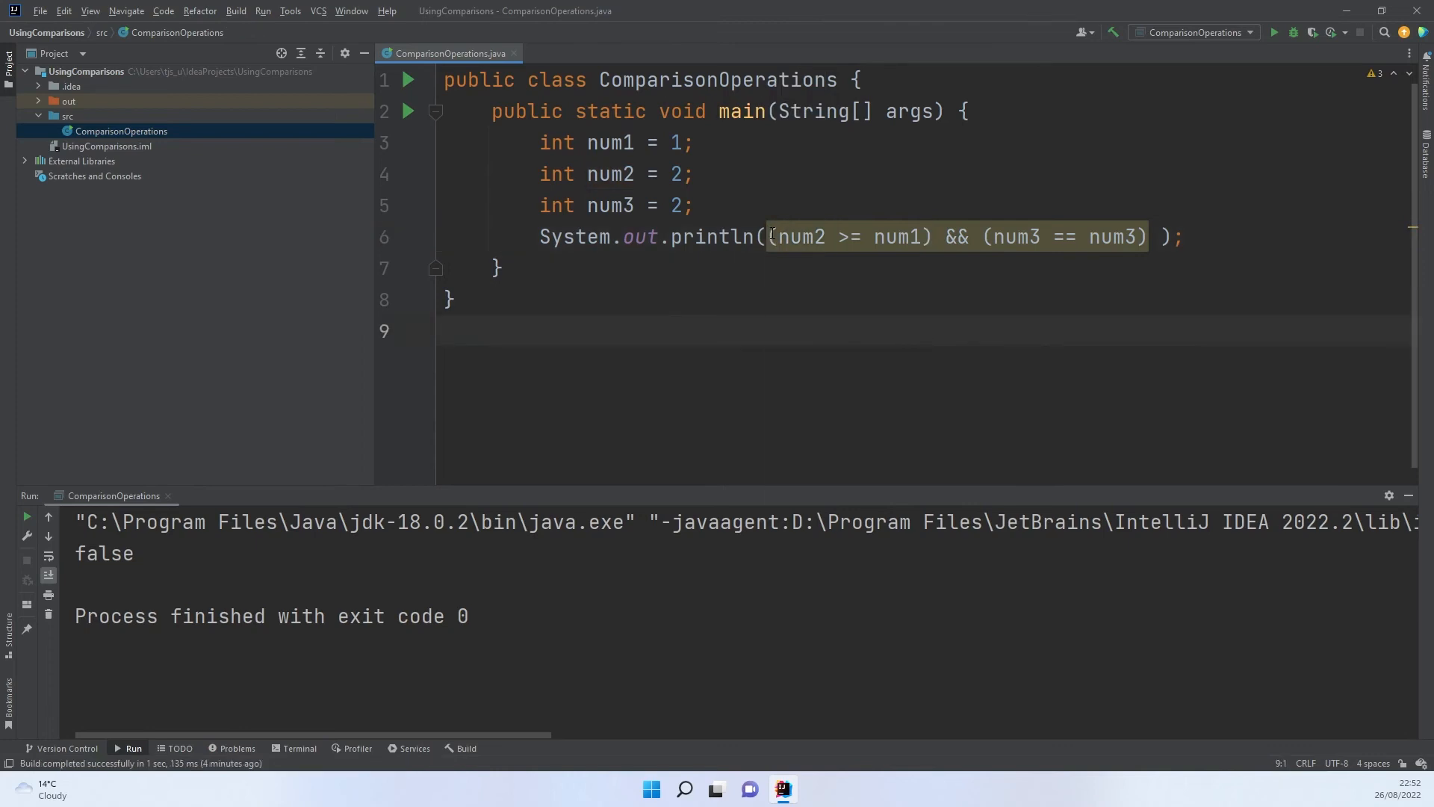
mouse_move(877, 237)
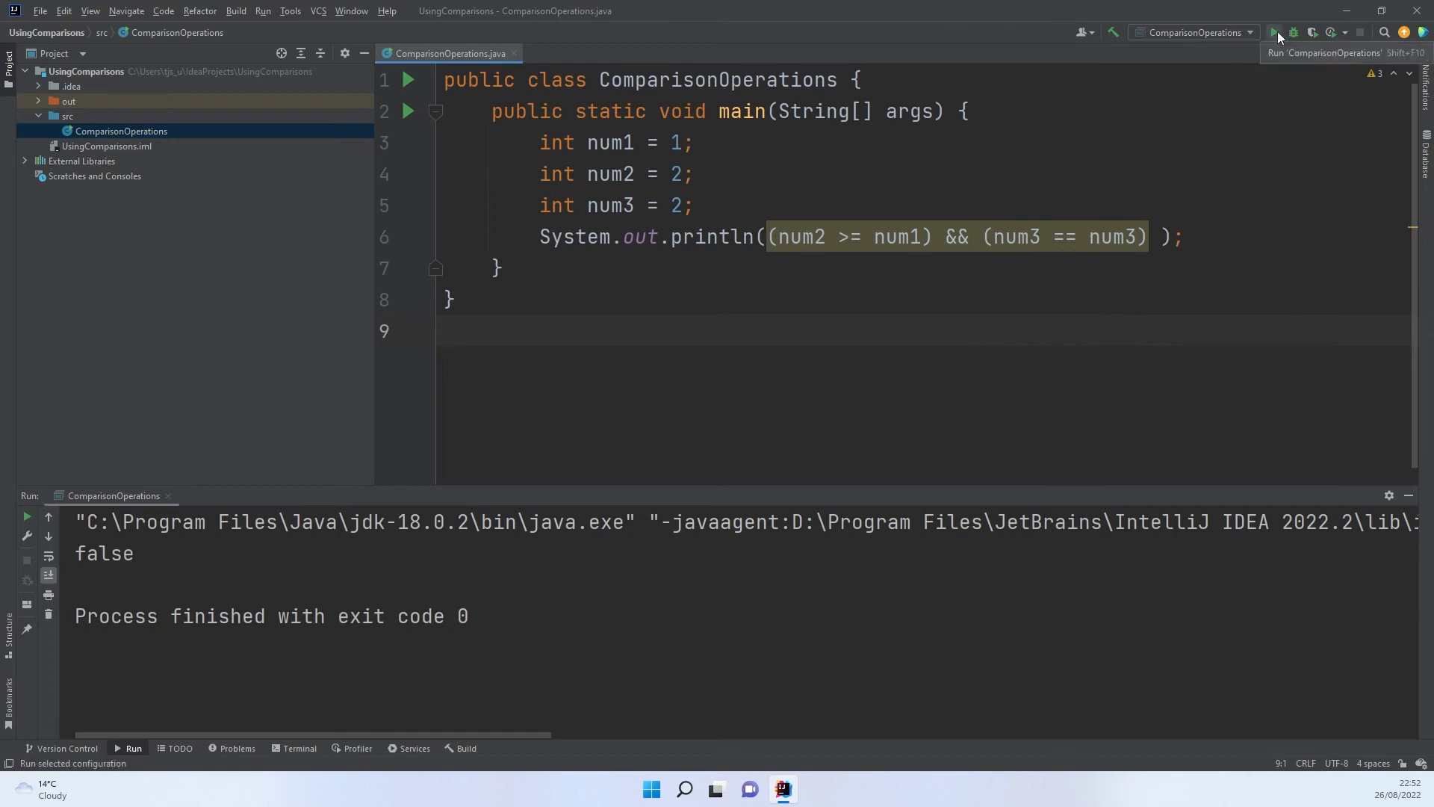
Step: Run to print true, change to num3 != num3, and rerun to print false
left_click(1274, 31)
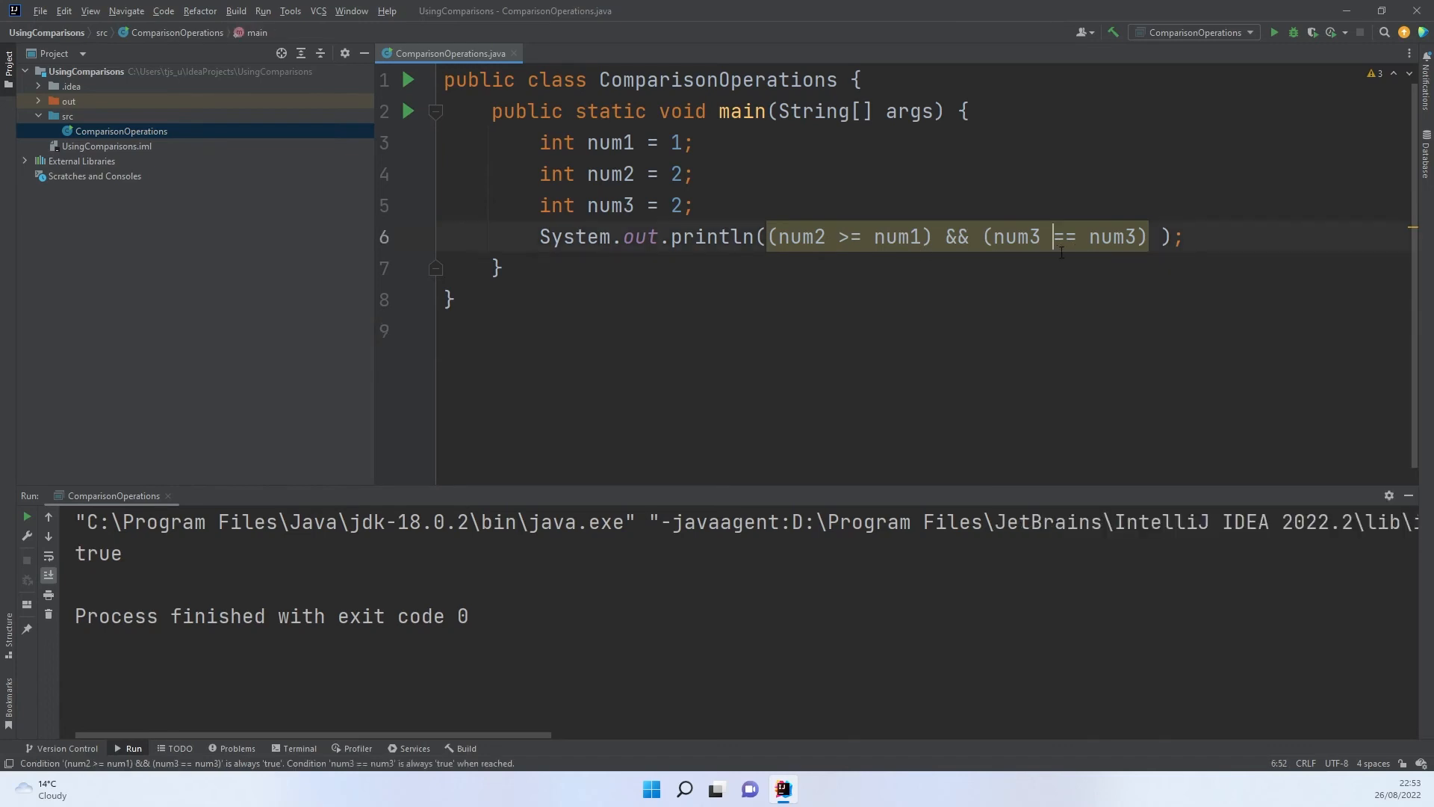
type("!")
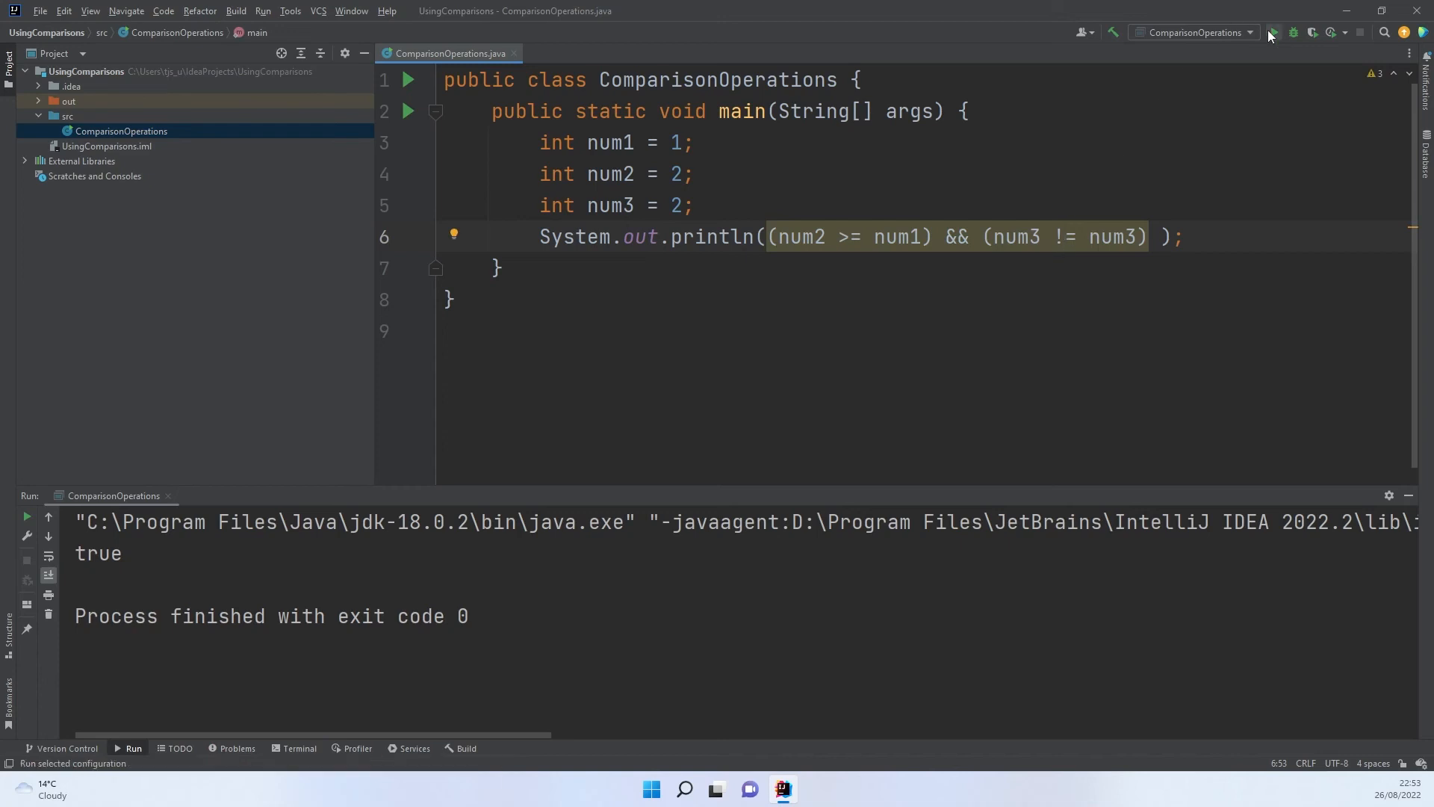
left_click(1272, 31)
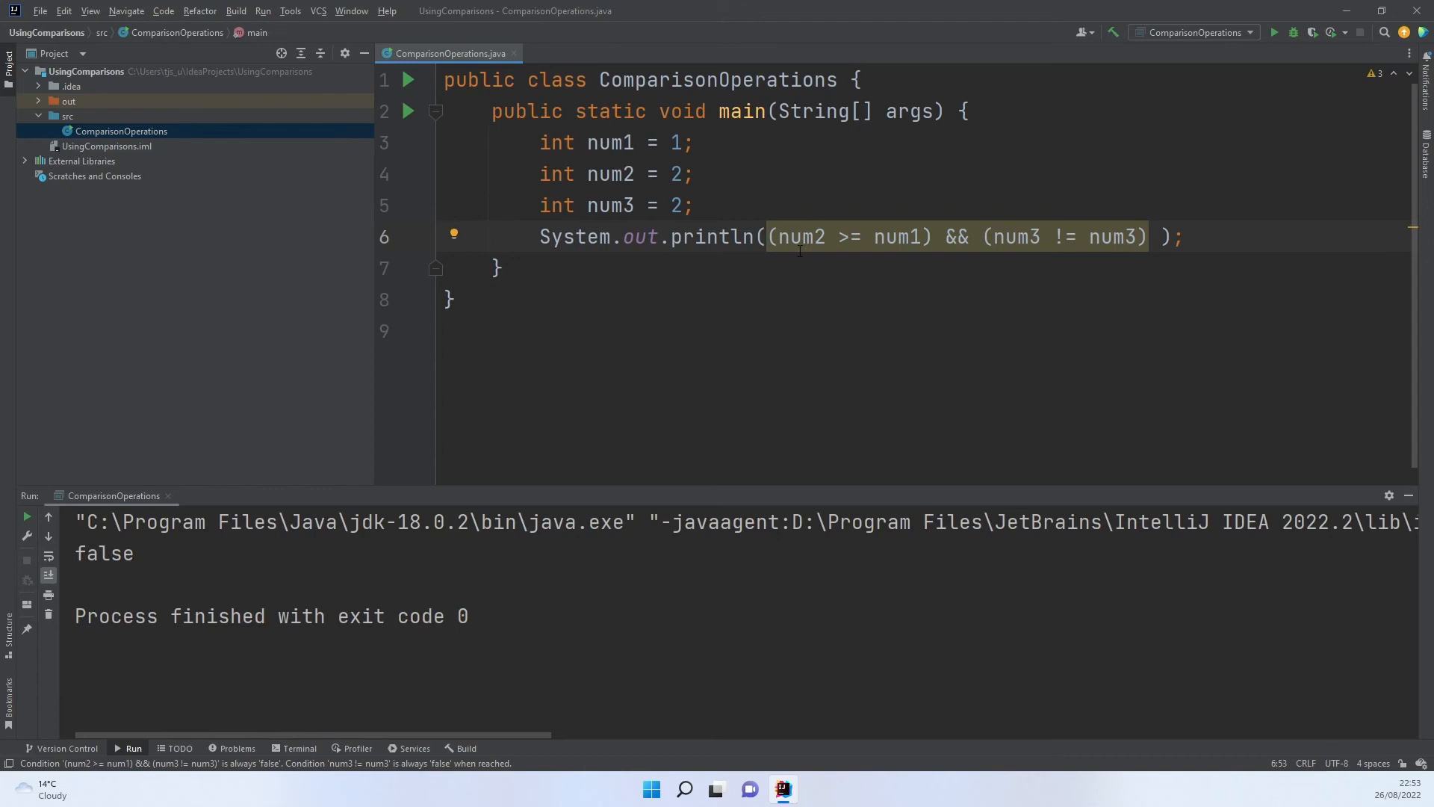
Step: Replace the && operator with || between the two conditions
double_click(954, 238)
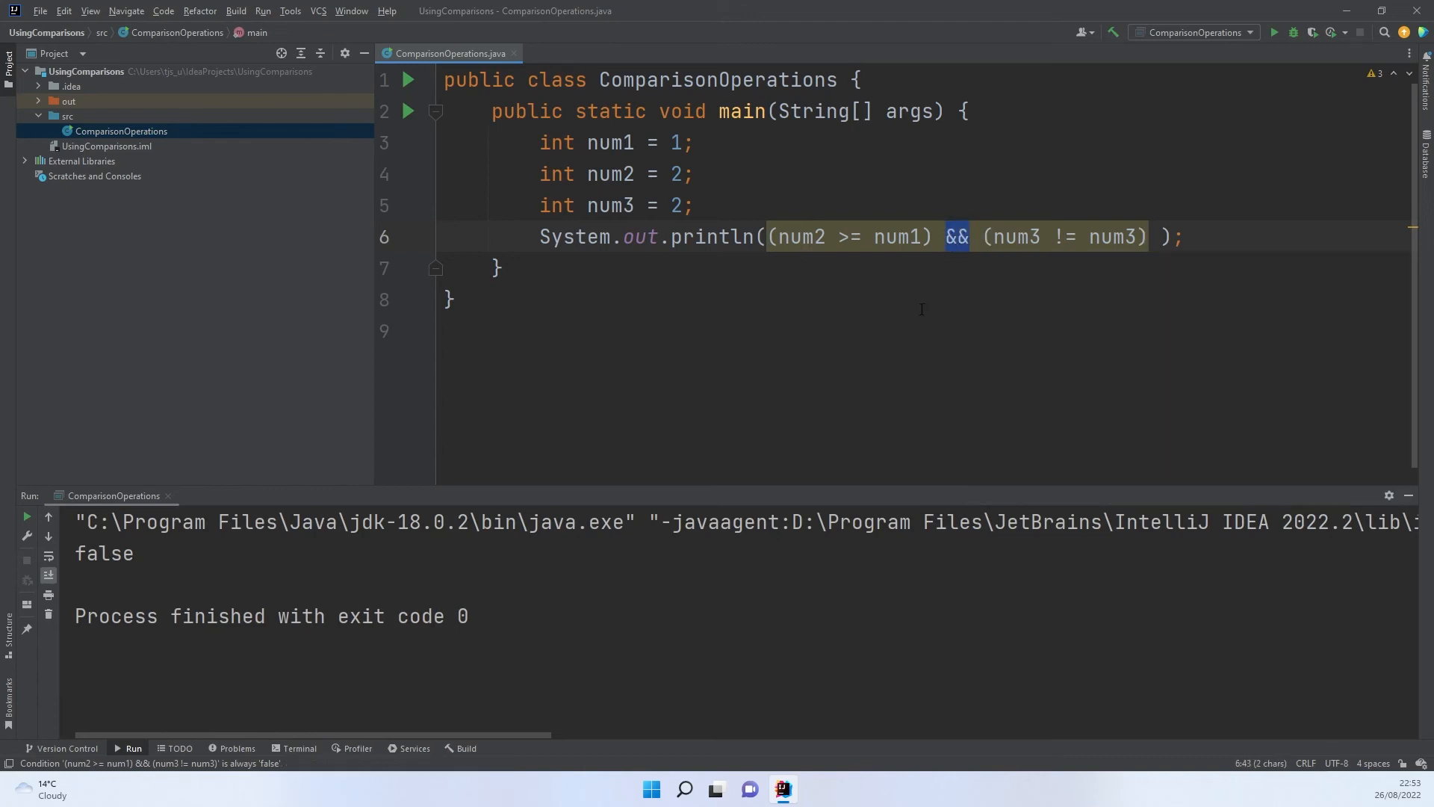
type("or")
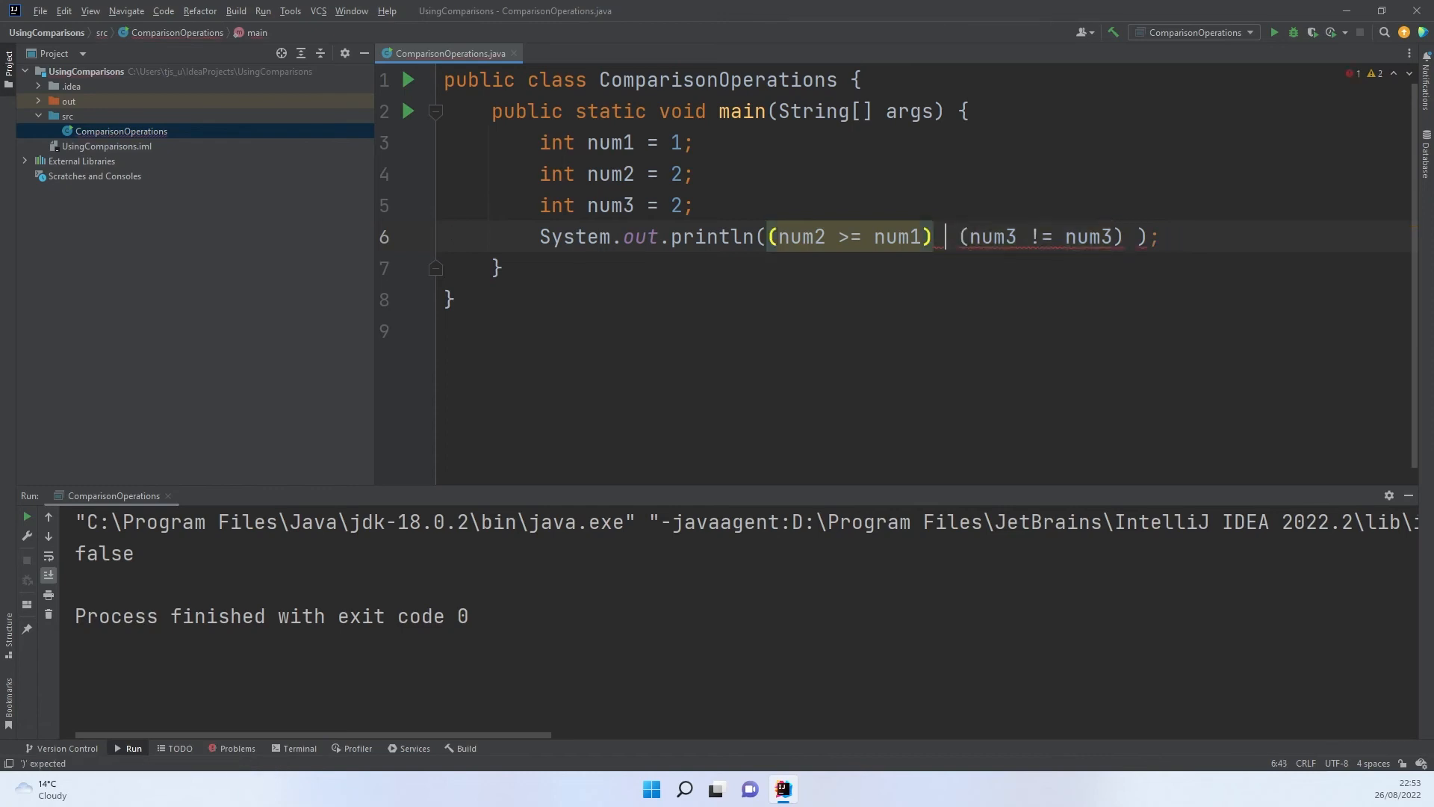
type("||")
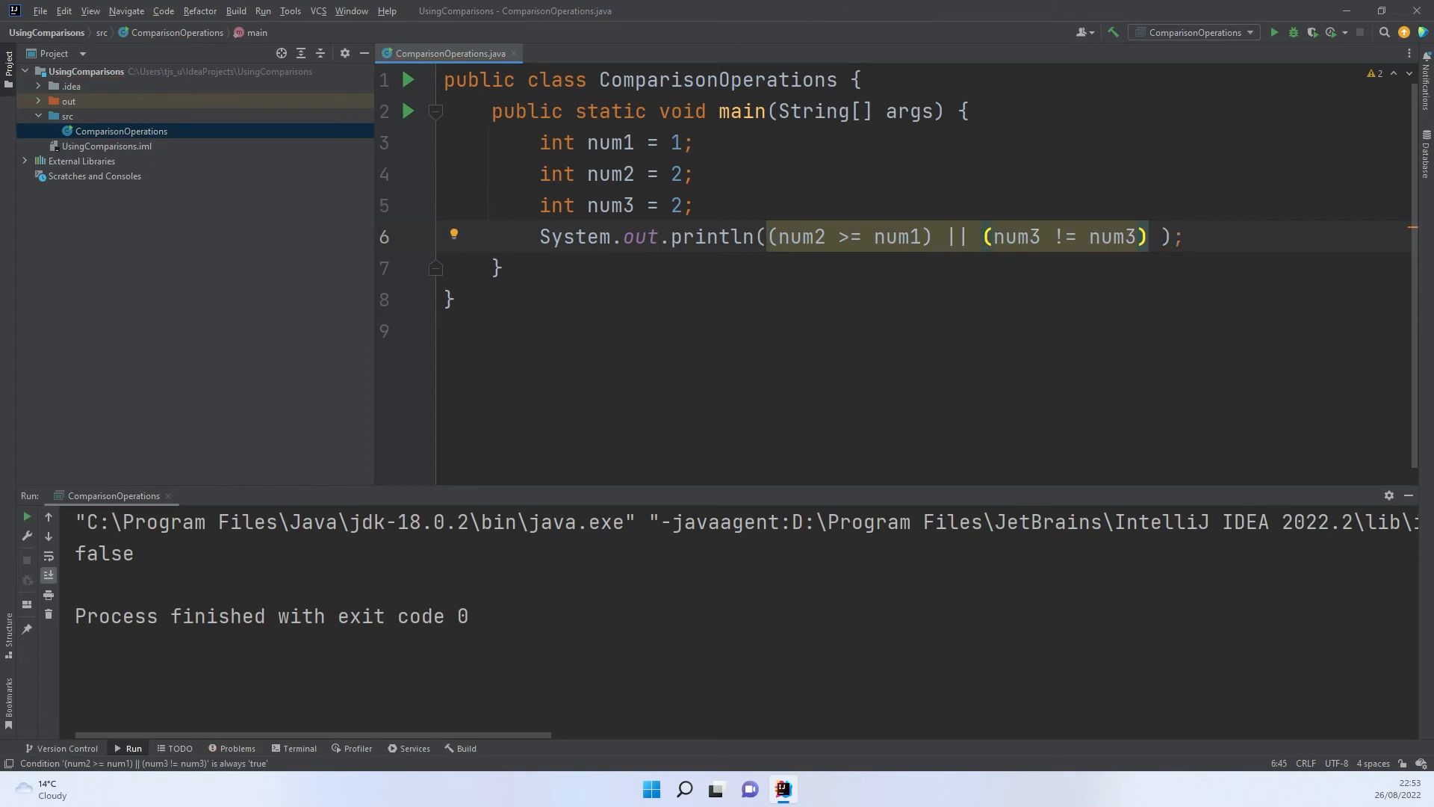
mouse_move(1273, 31)
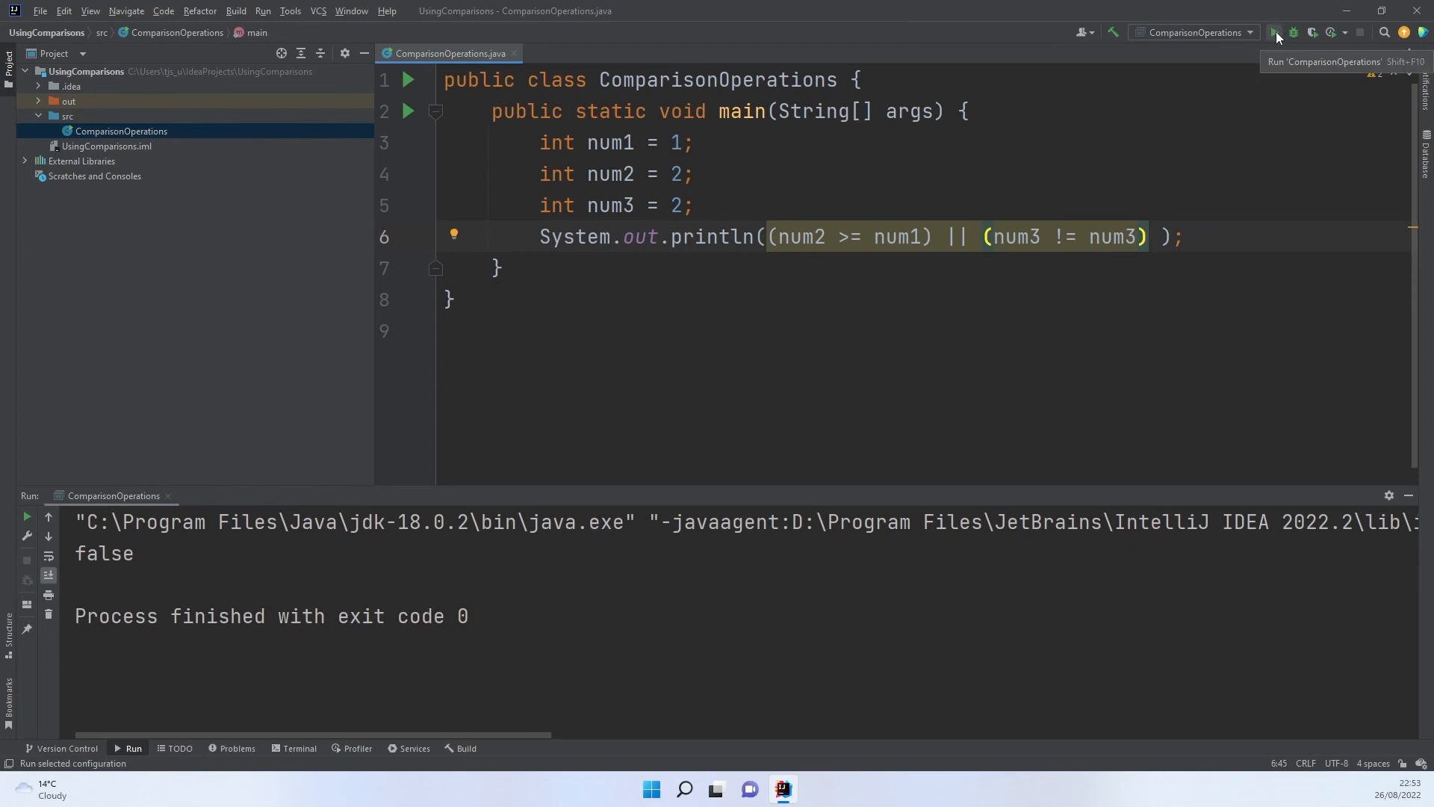
Step: Run the program to print the result of the || expression
left_click(1274, 32)
type("<")
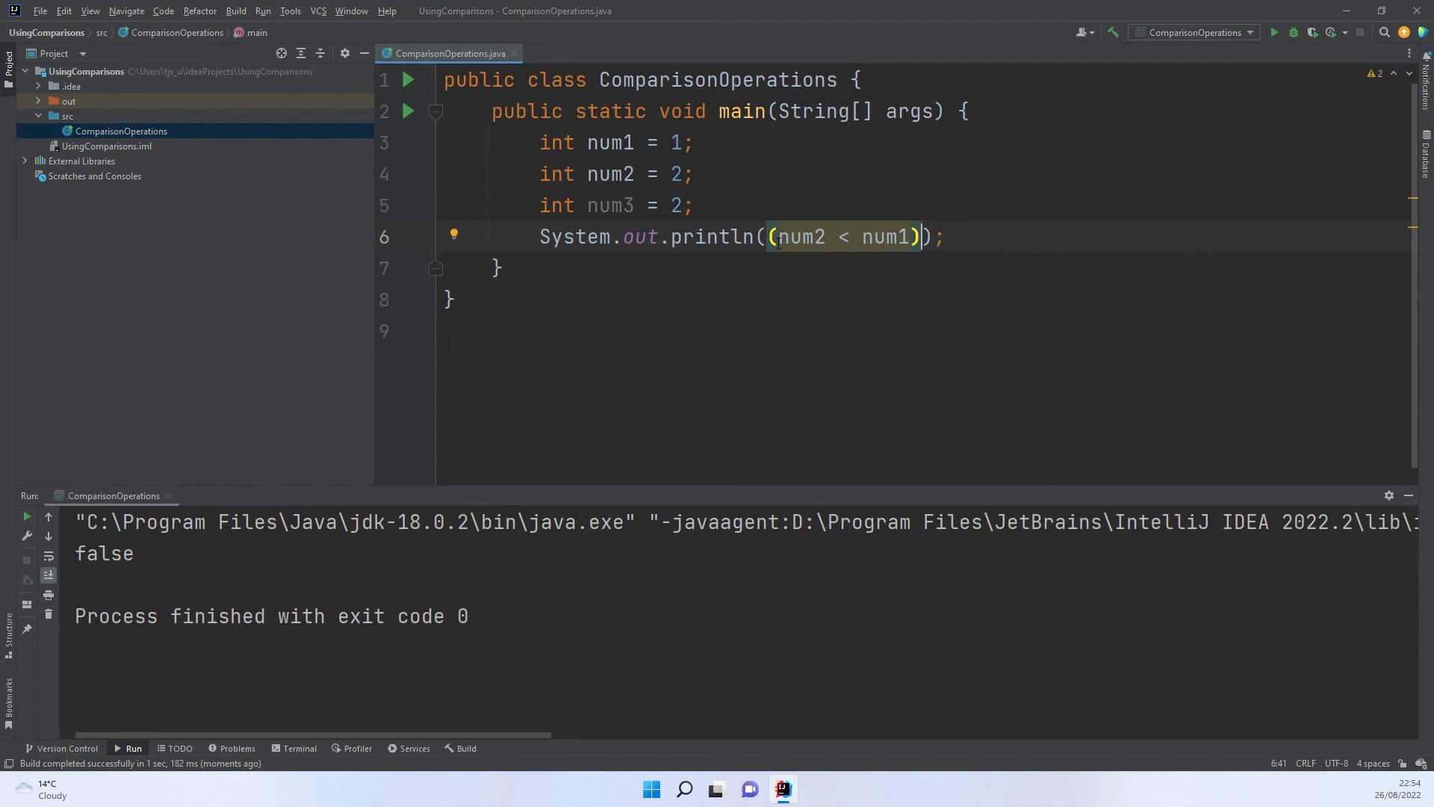
Step: Negate the comparison to !(num2 < num1), run to print true, and dismiss the inspection warning
type("!")
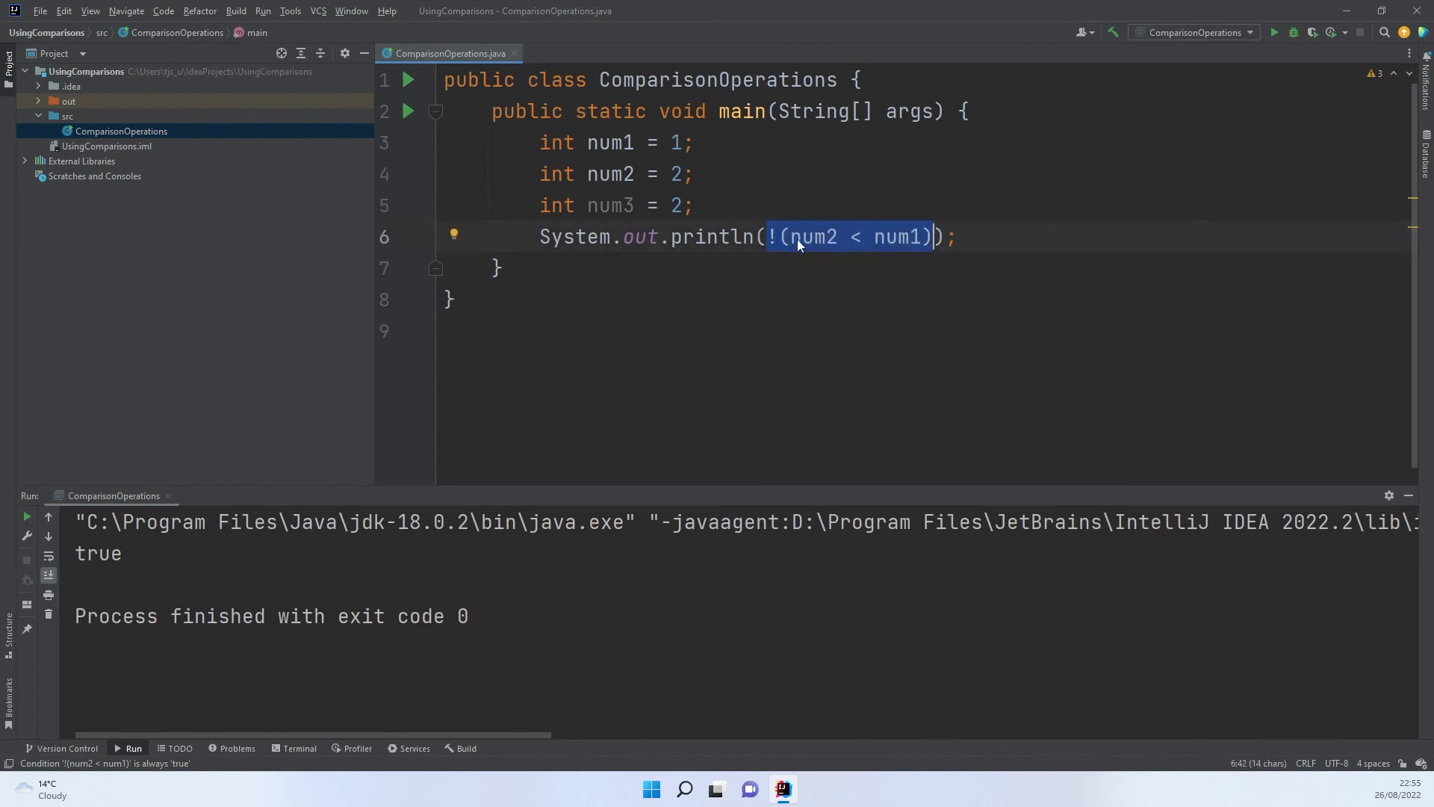
left_click(801, 236)
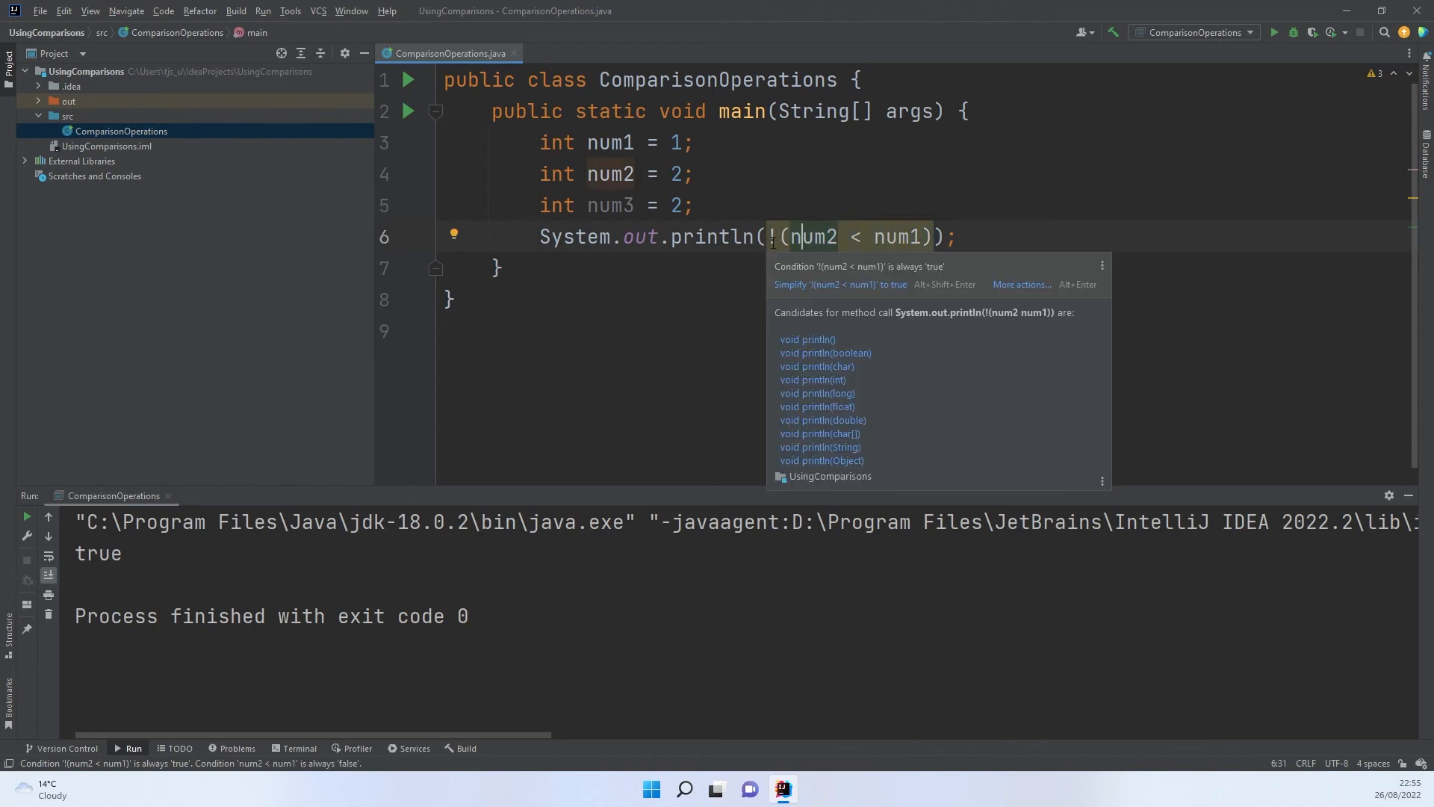
left_click(731, 296)
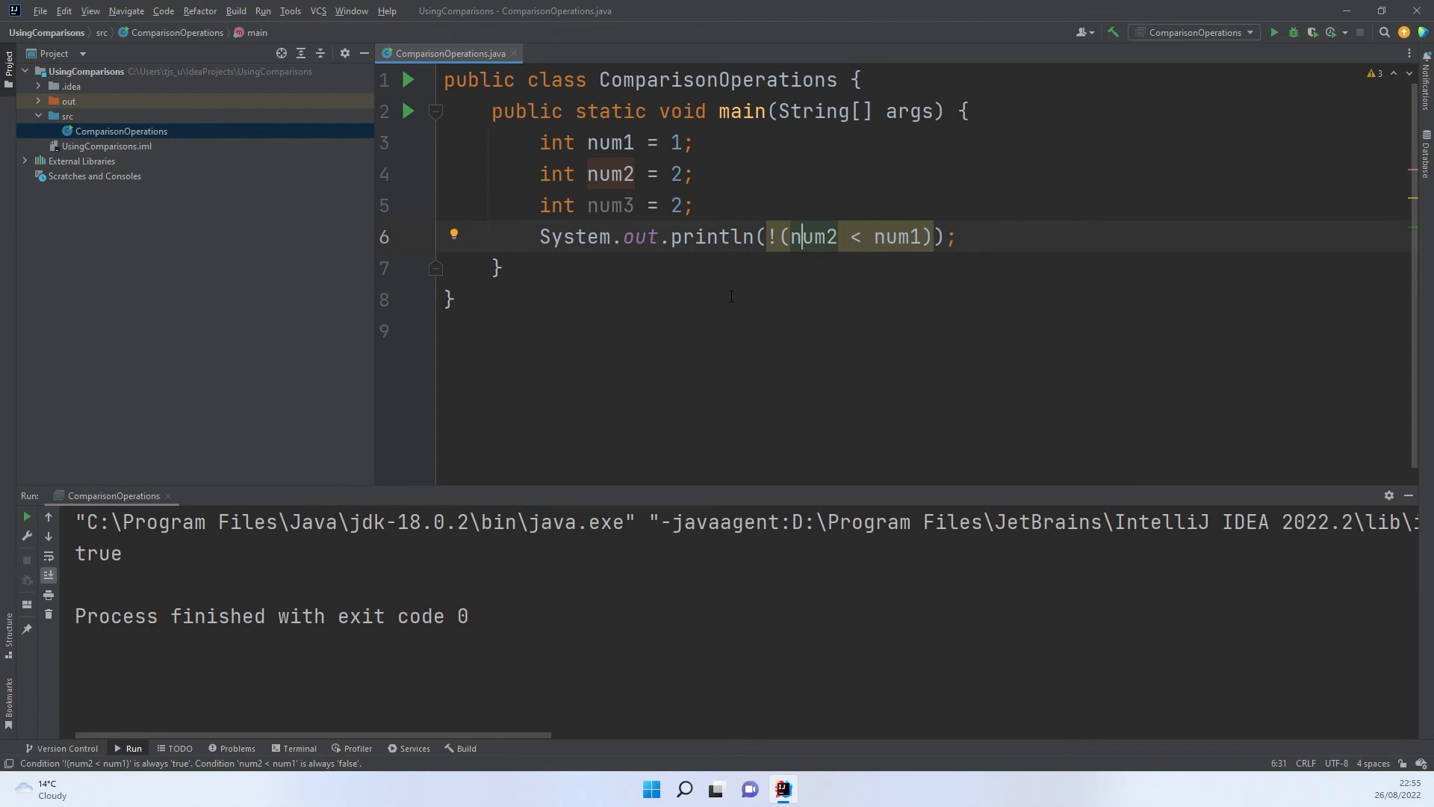